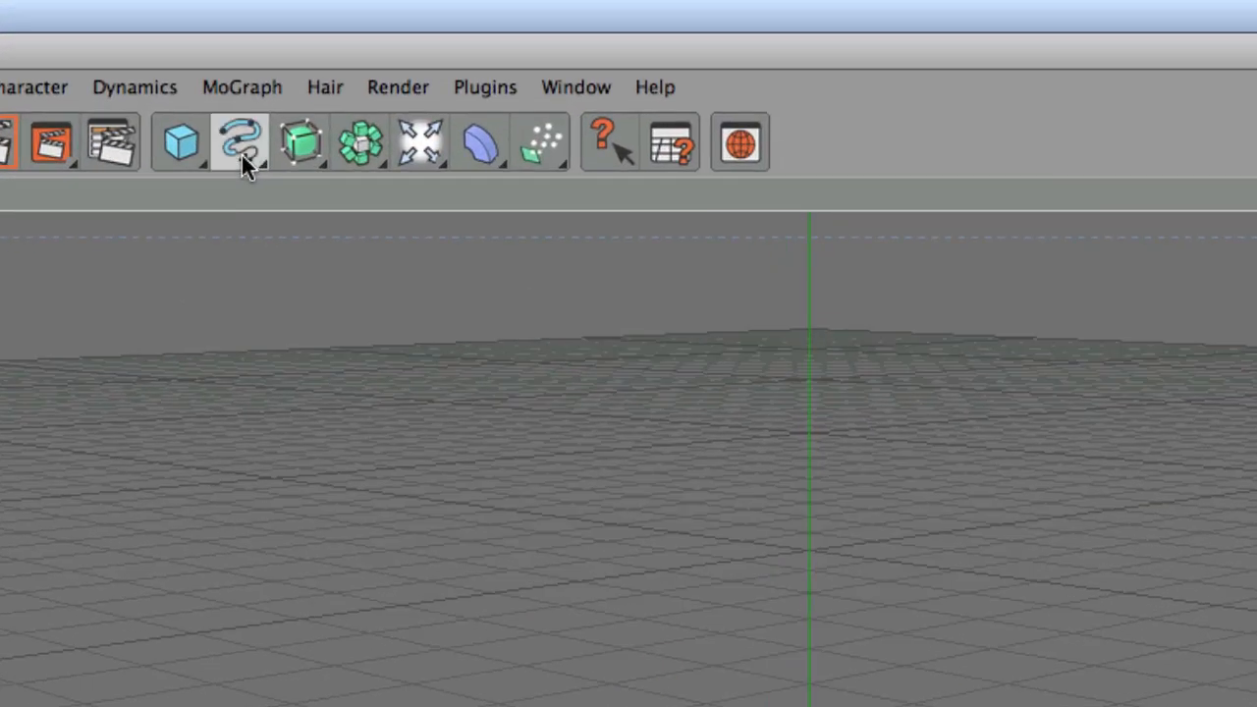
Step: Add a Text spline reading FxHippo and choose its typeface from the Font chooser
click(238, 141)
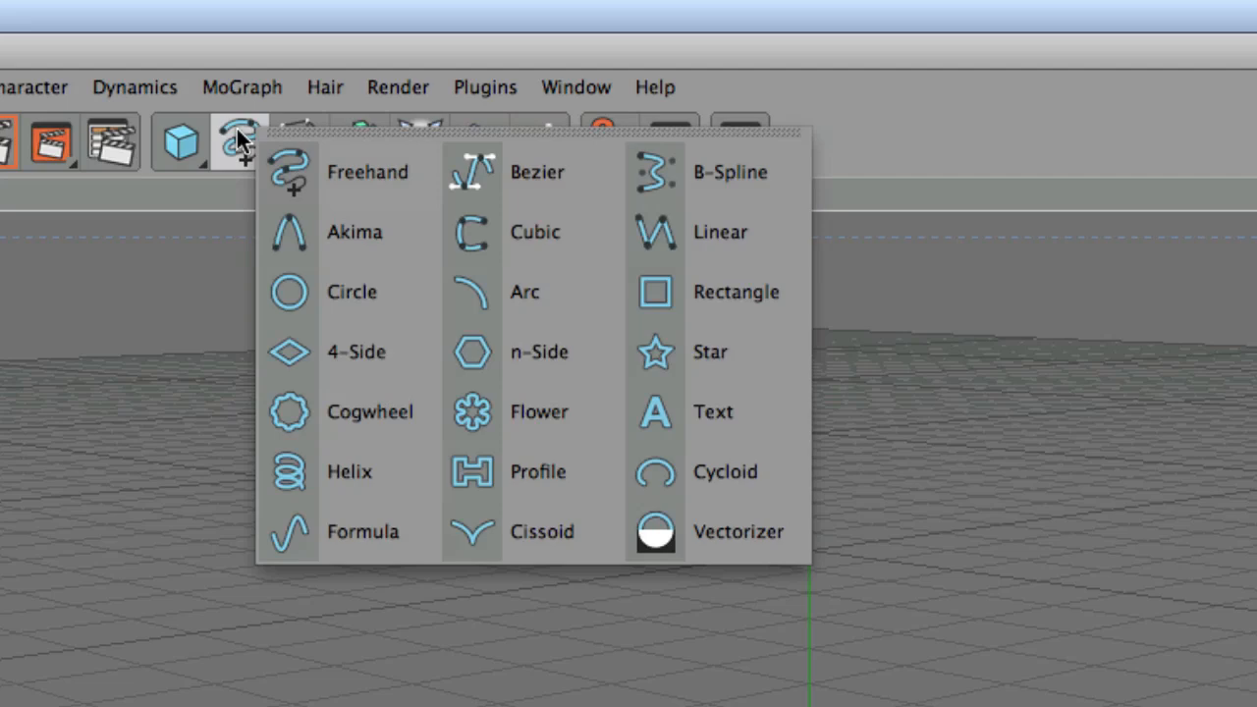
click(713, 412)
text(FxHippo)
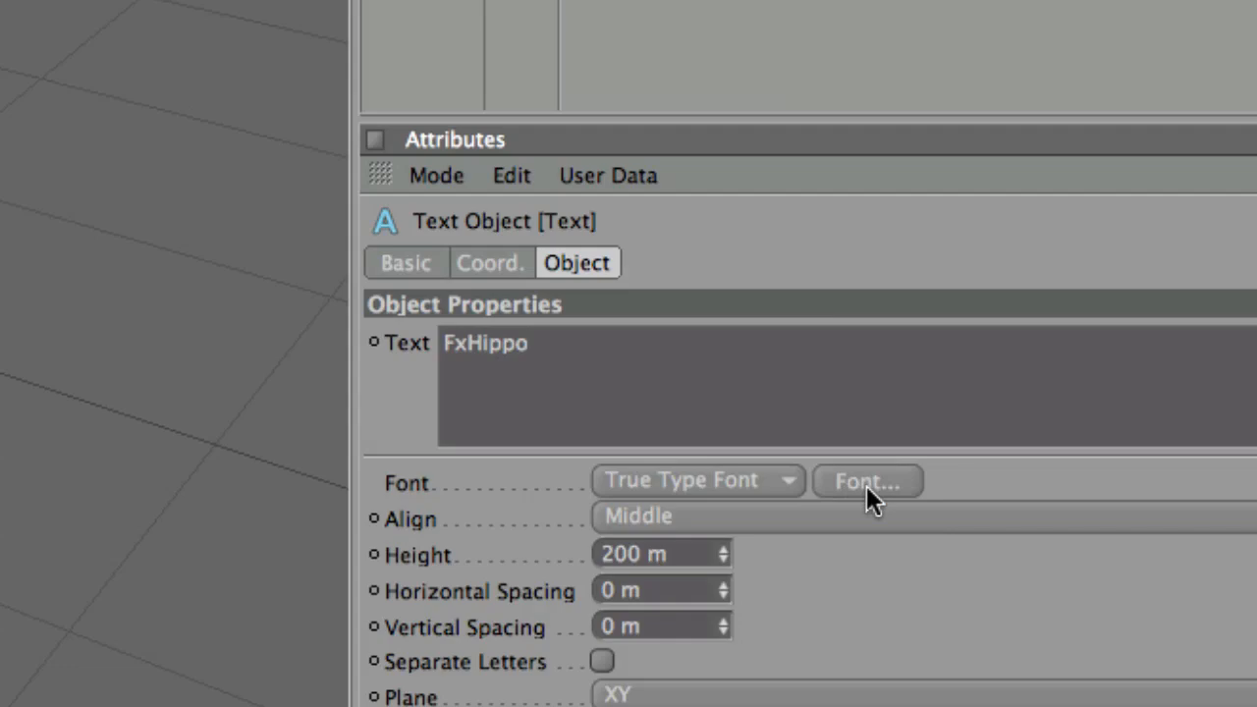
click(866, 482)
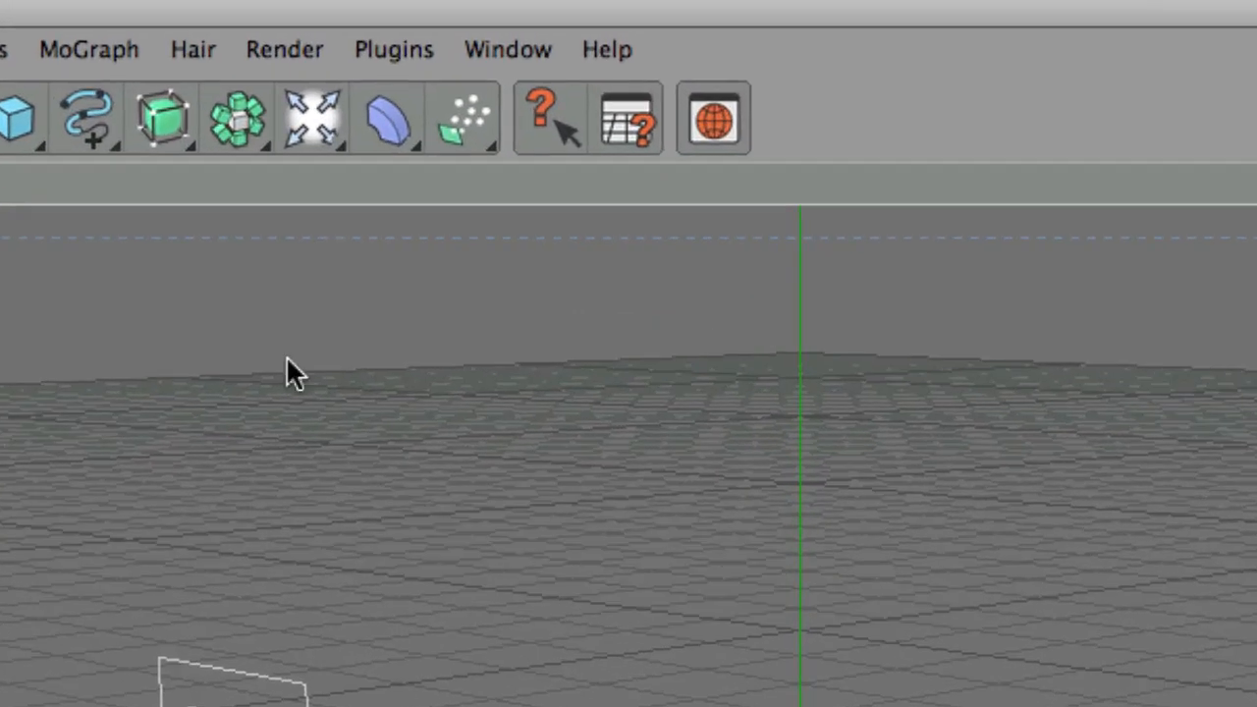
Step: Extrude the FxHippo text with an Extrude NURBS, adjusting Movement depth values (31, -7, 24)
click(159, 116)
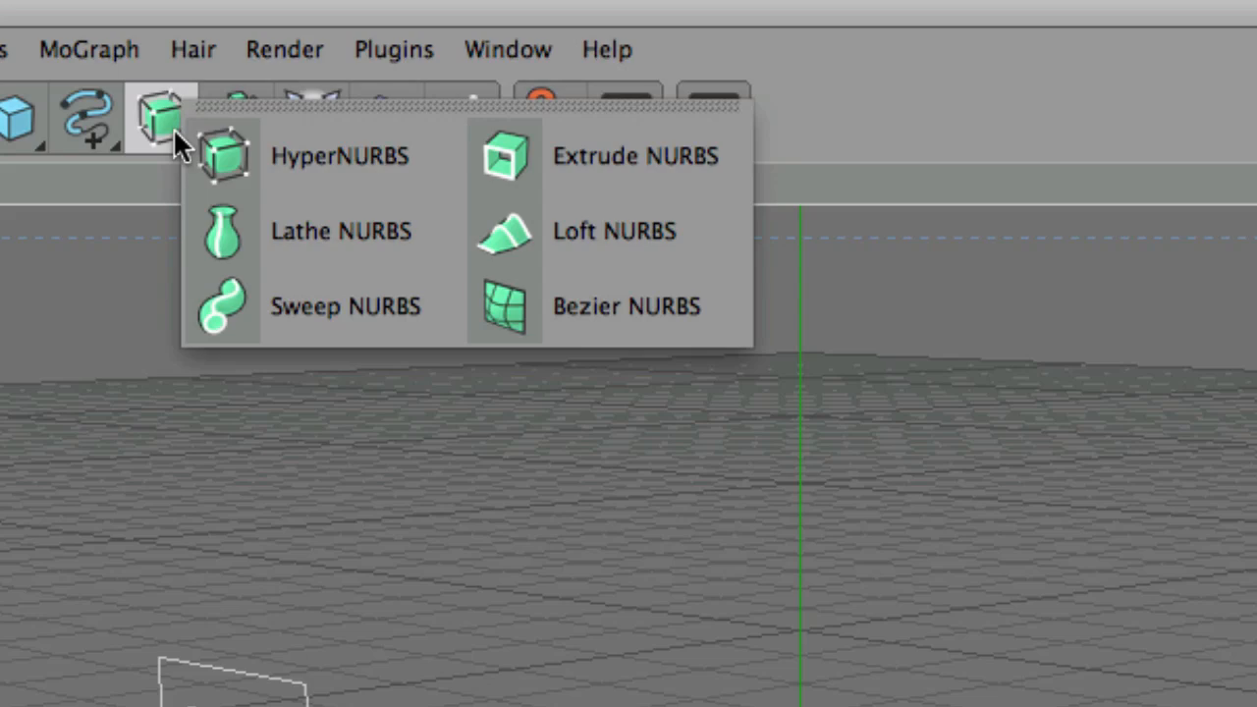
mouse_move(448, 173)
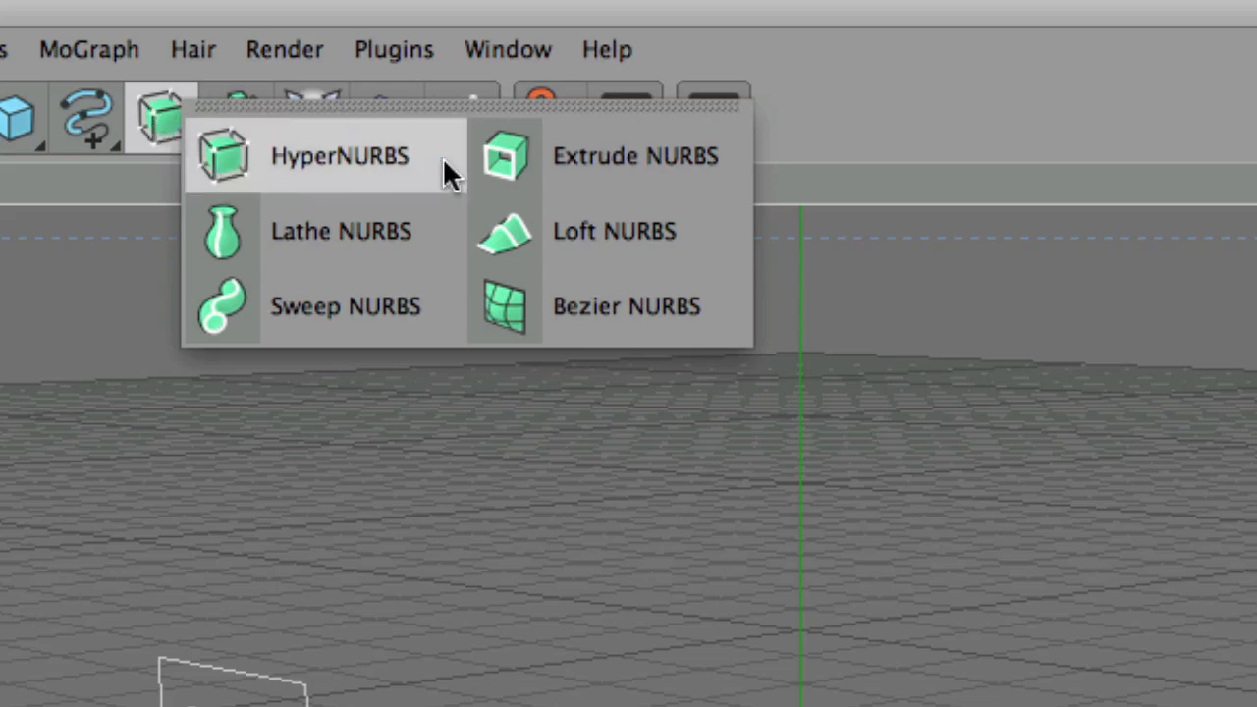
click(632, 155)
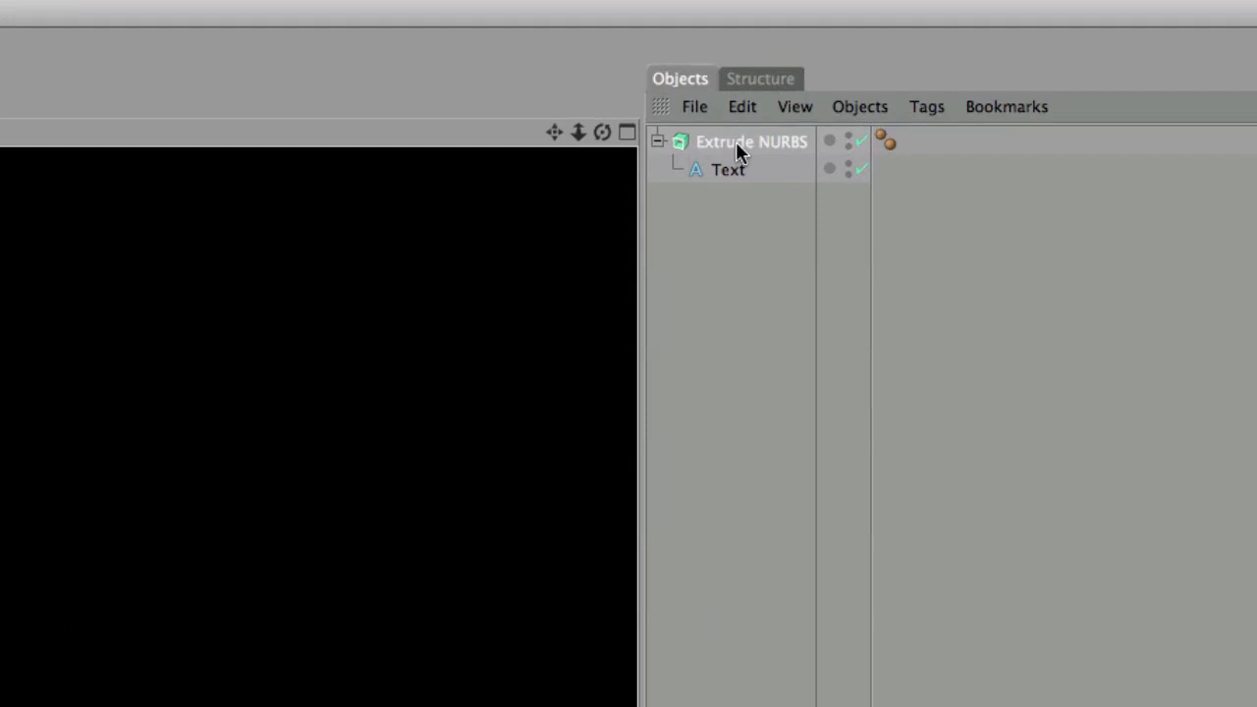
click(750, 141)
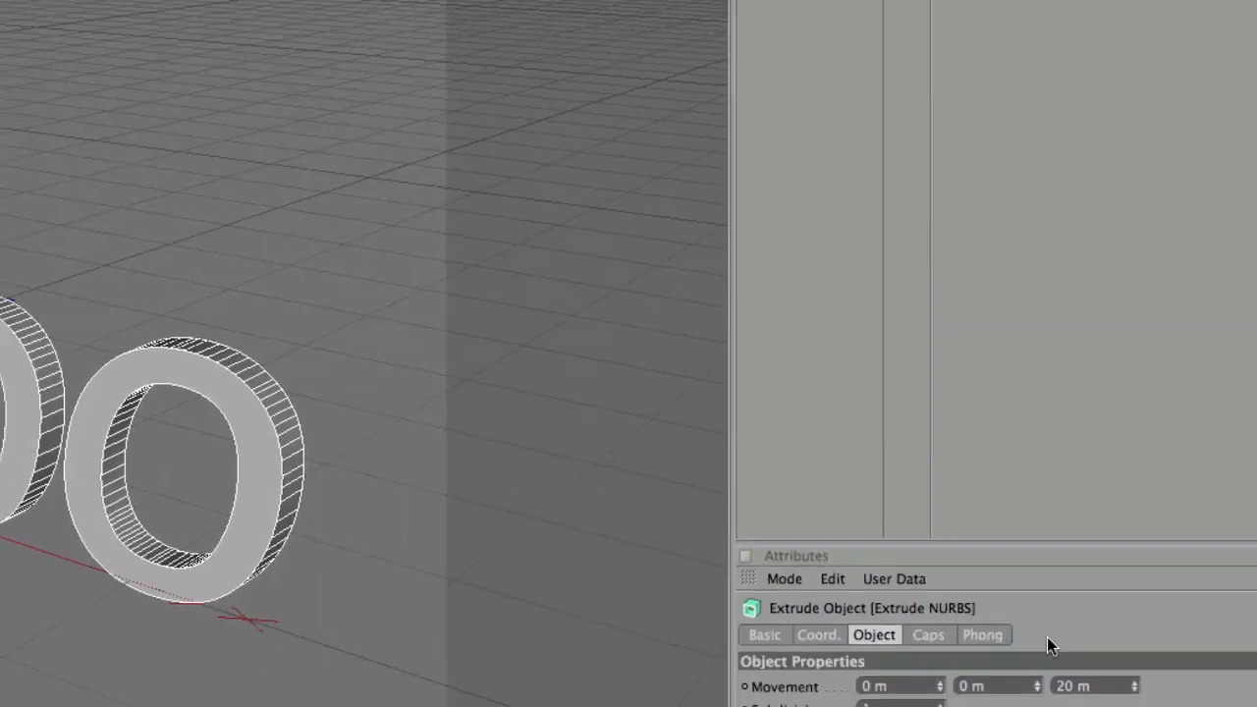
text(31 m)
text(-4)
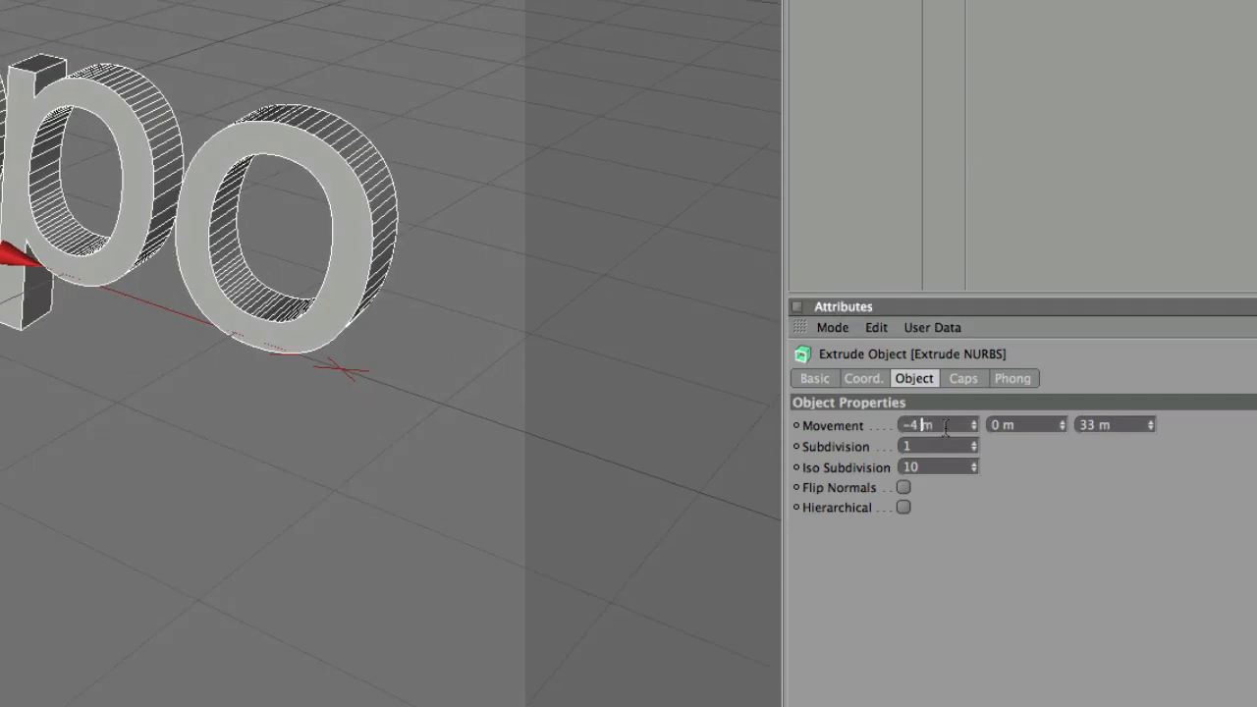
text(-7 m)
click(1115, 424)
text(18)
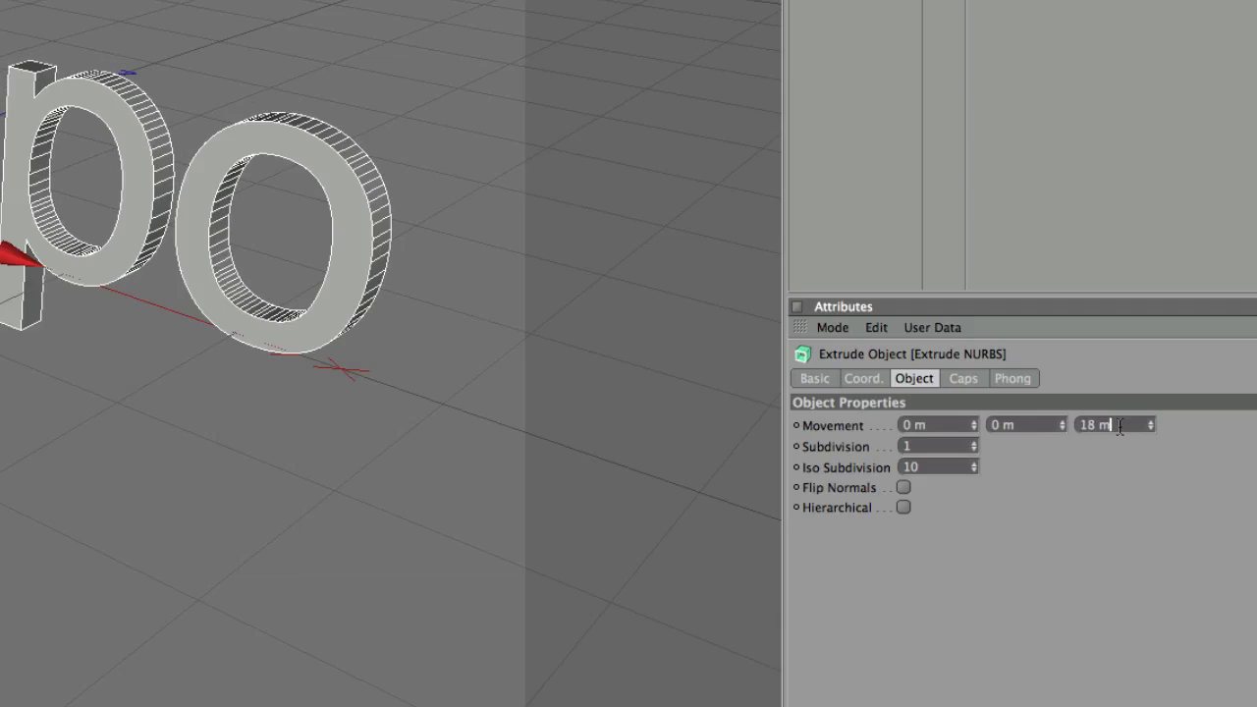
text(24 m)
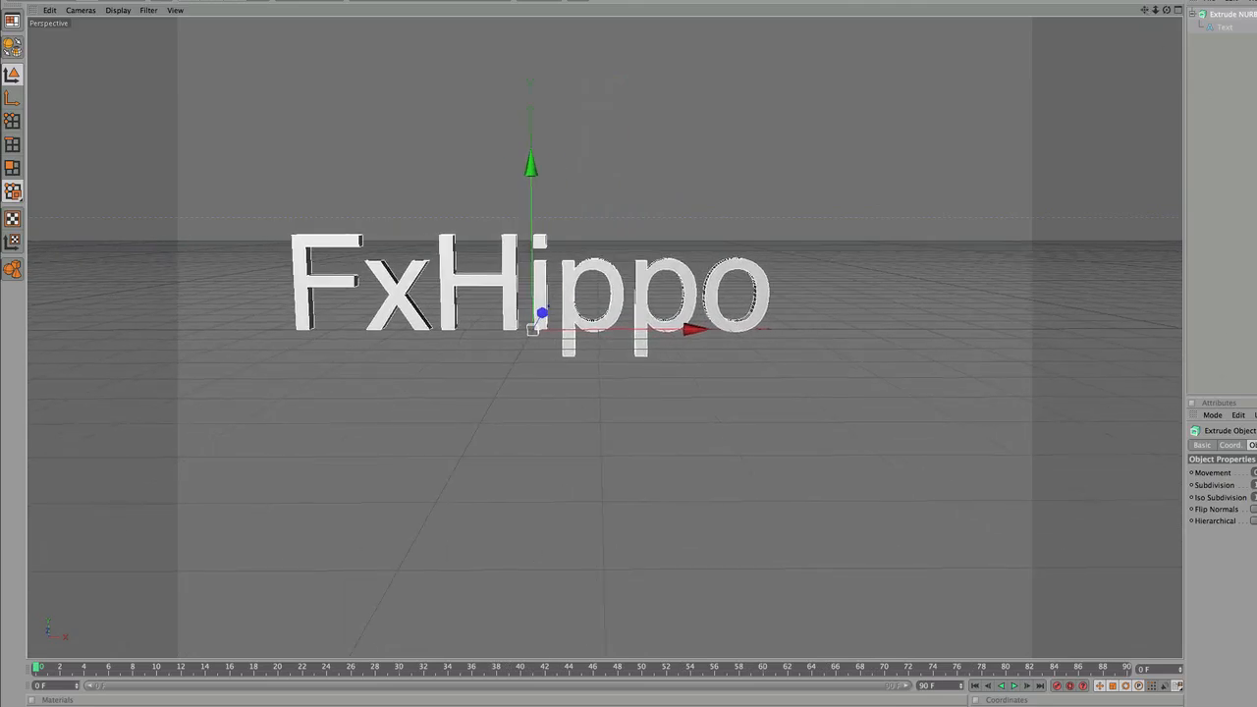
Step: Change the text to FxHippo.com and orbit to view the lettering at an angle
click(1226, 28)
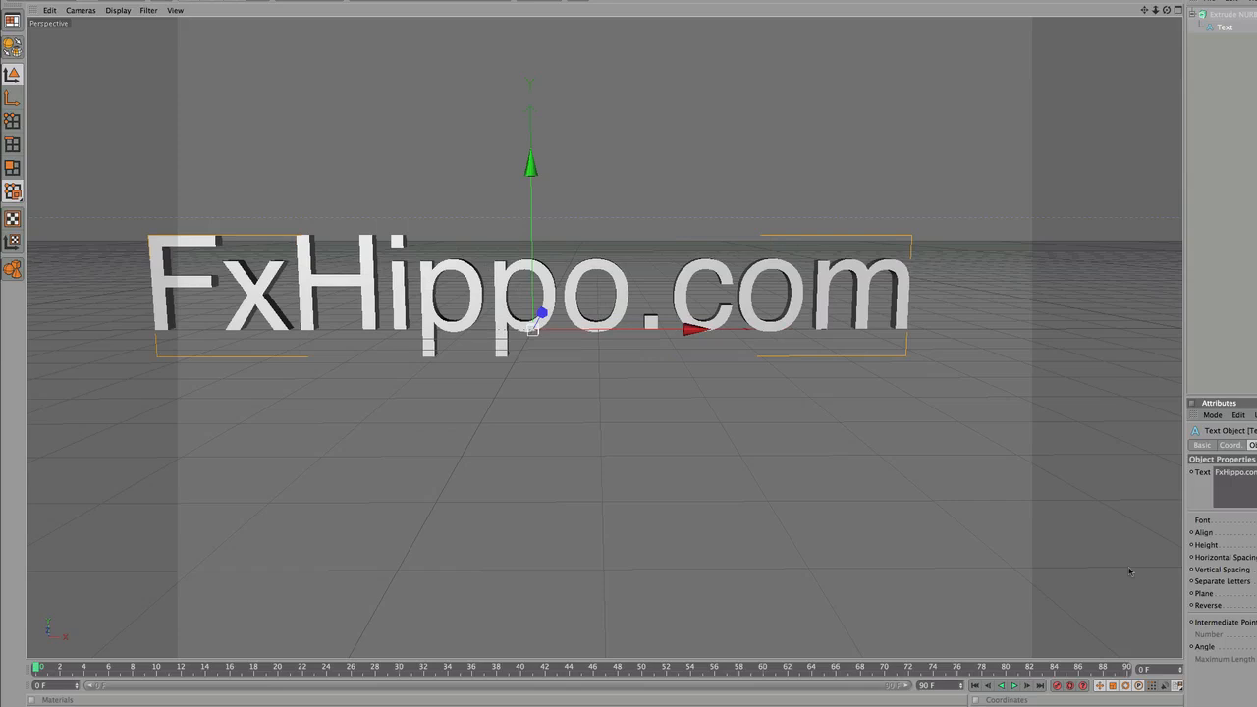
mouse_move(1021, 29)
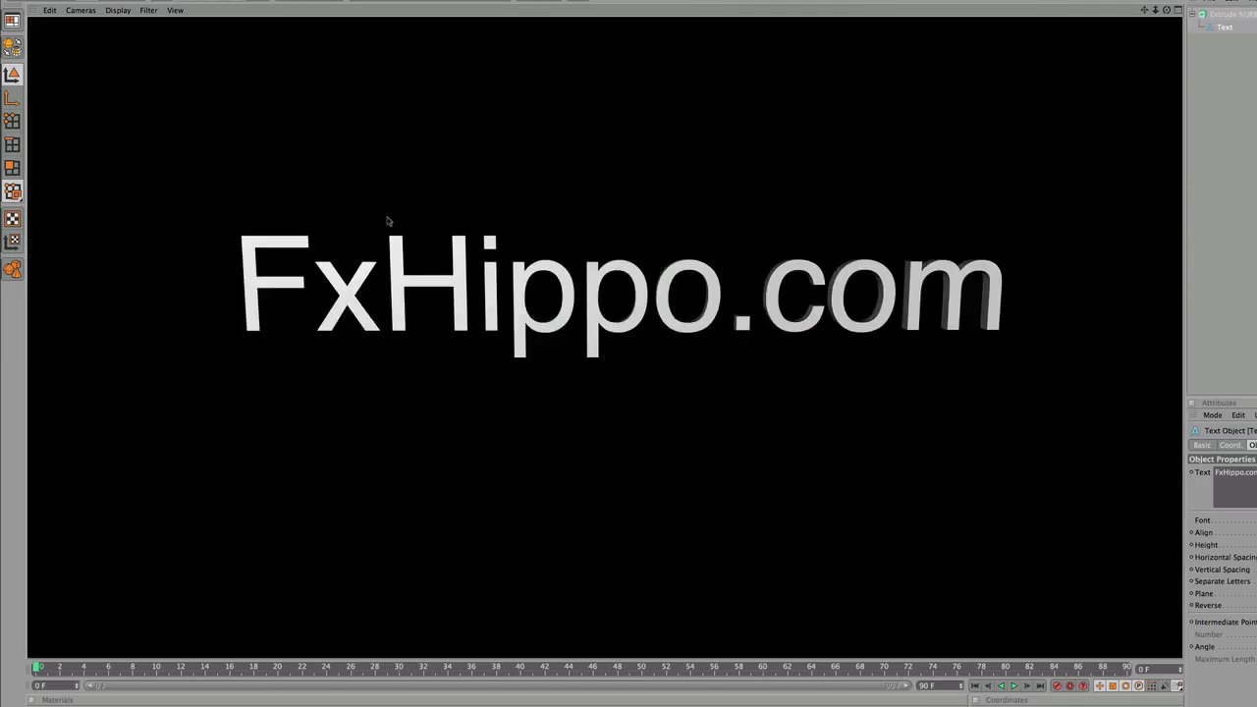
mouse_move(336, 444)
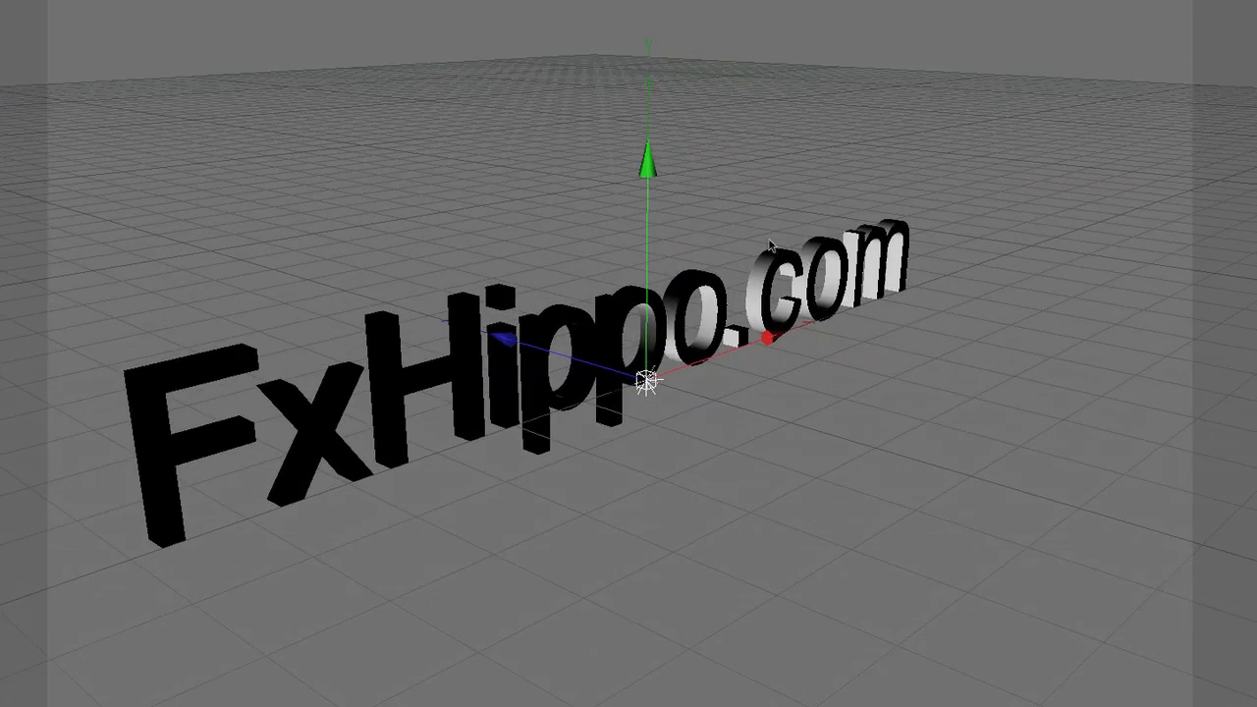
drag(648, 383, 750, 413)
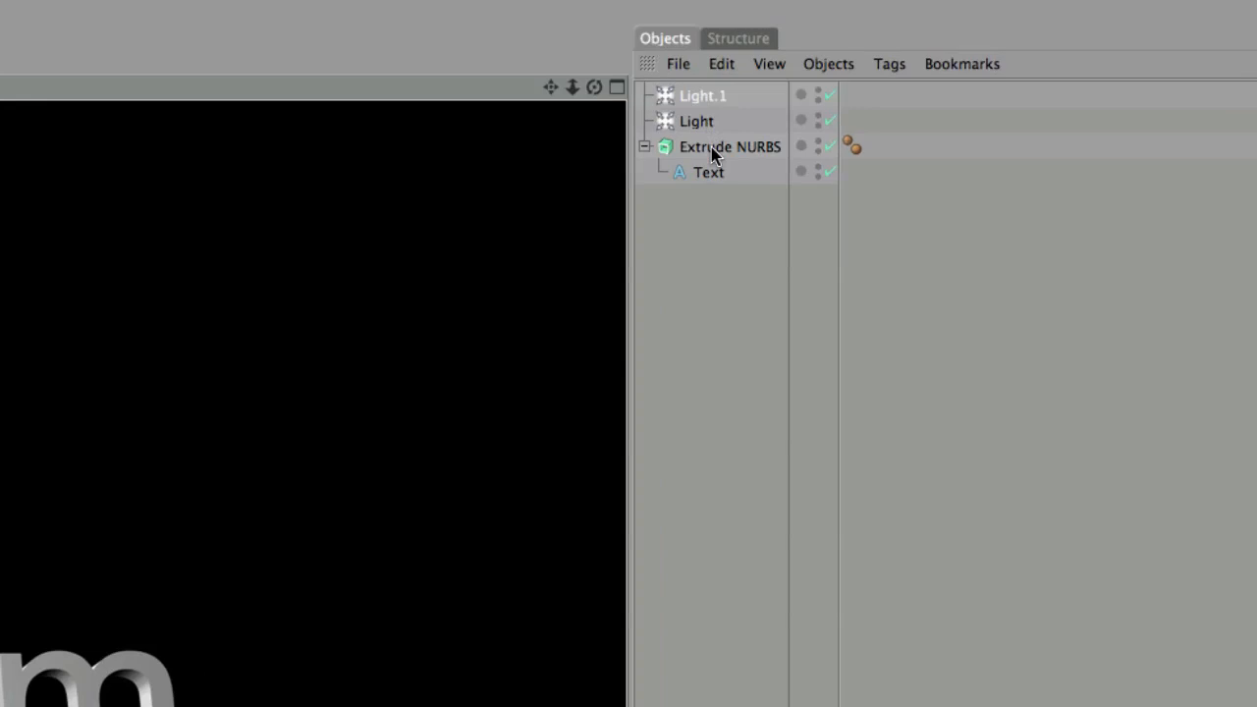
Step: Select the extruded FxHippo.com object ready for a preview render
click(729, 145)
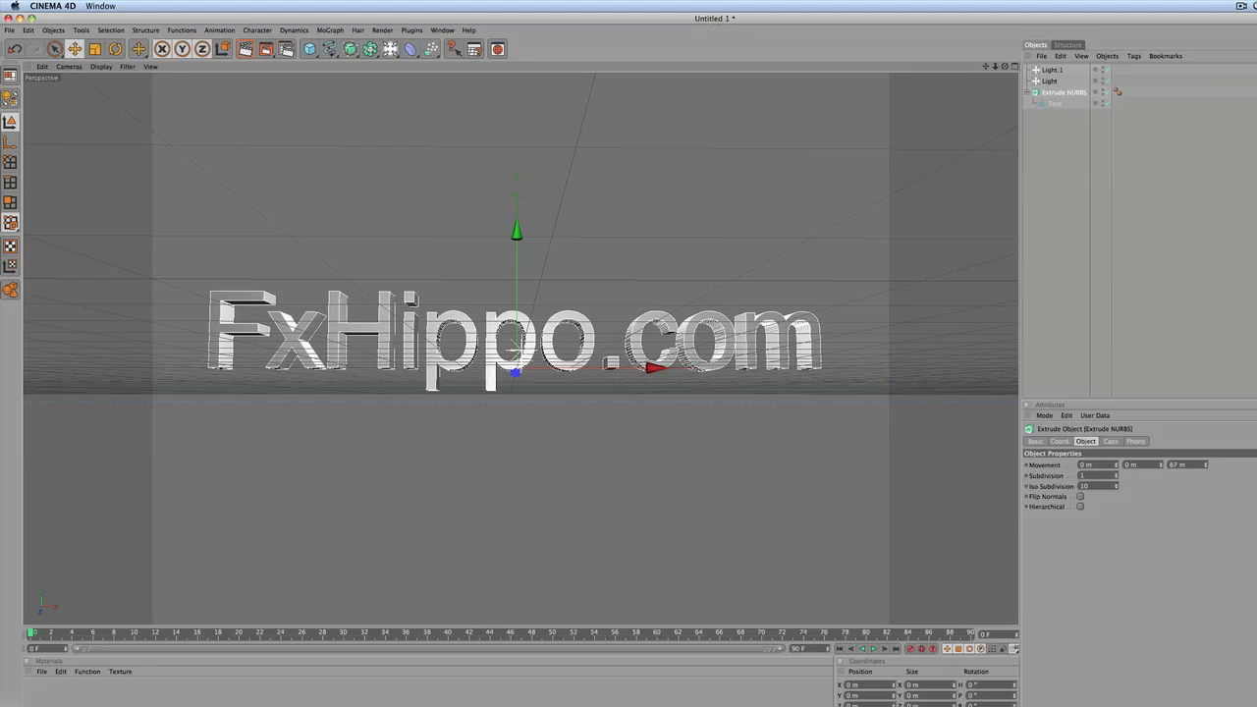
mouse_move(939, 17)
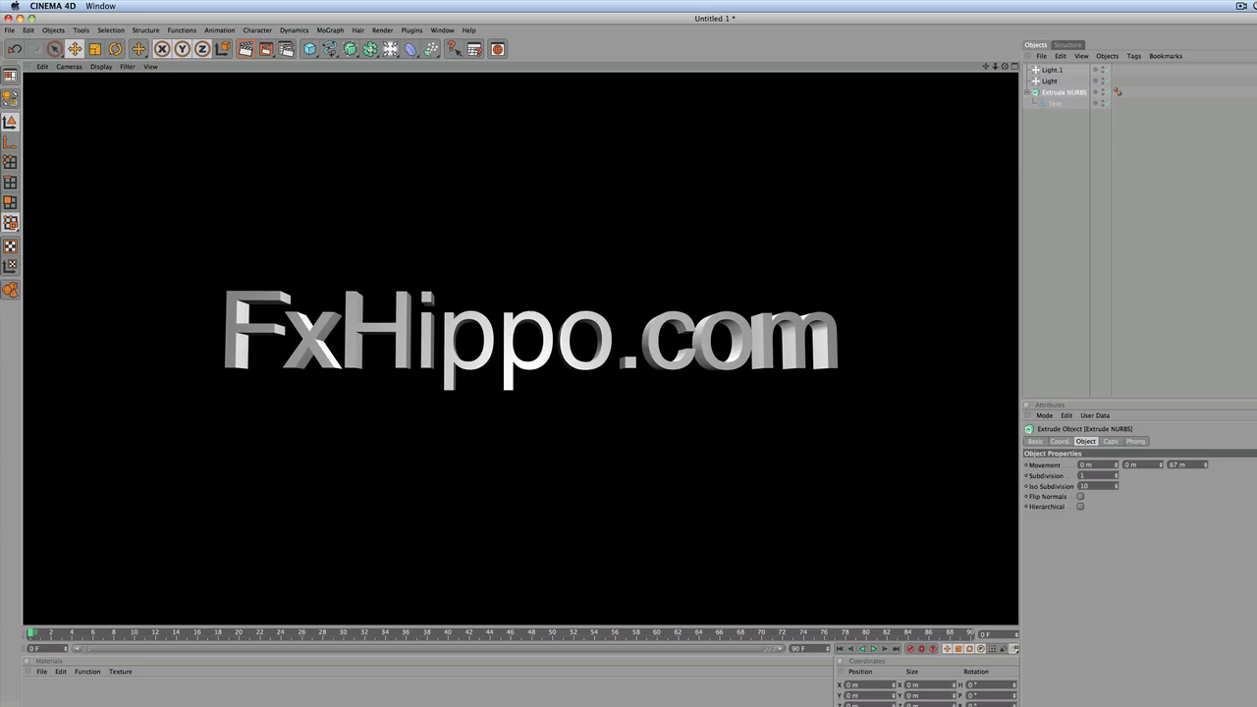
mouse_move(652, 267)
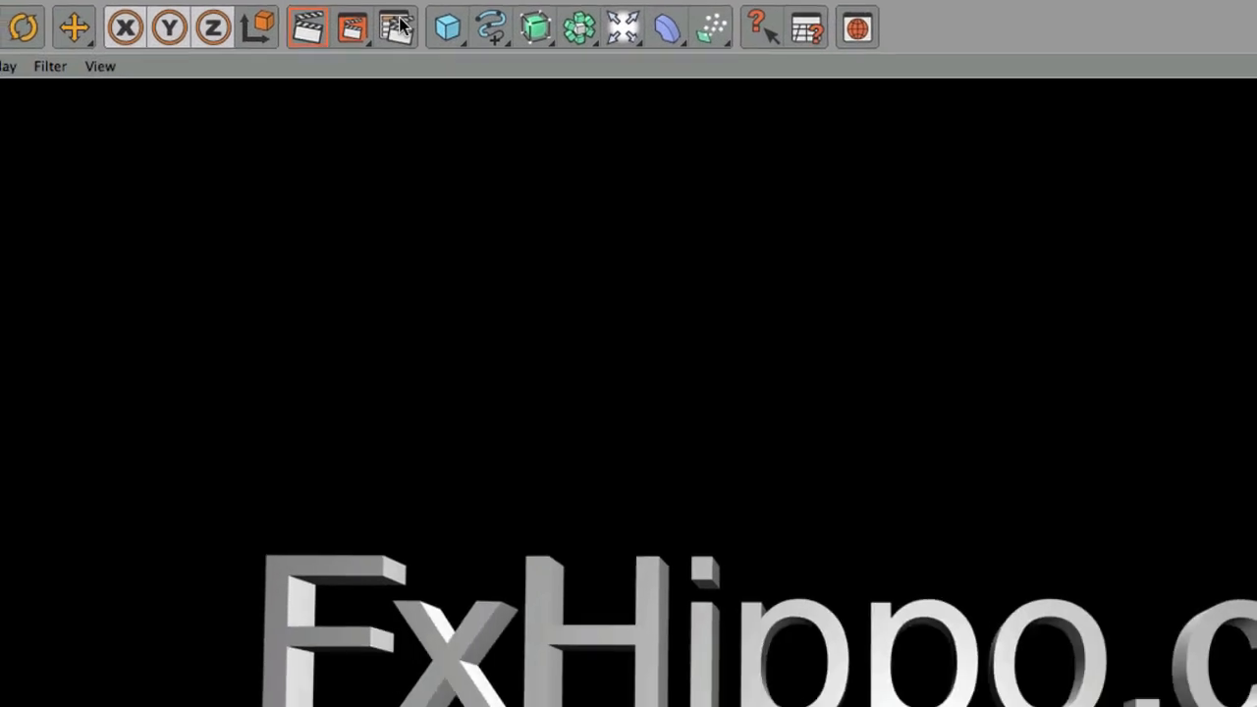
Step: Set the render output size to the HD 1920×1080 preset
click(397, 28)
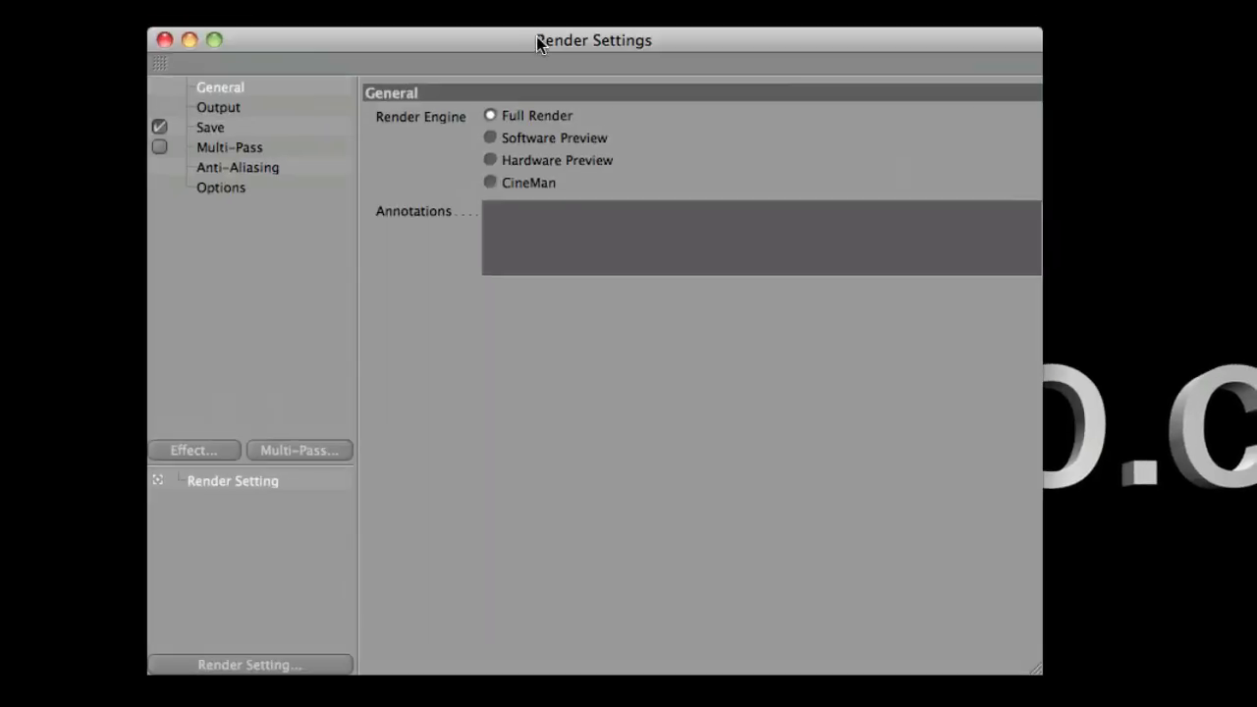
click(218, 106)
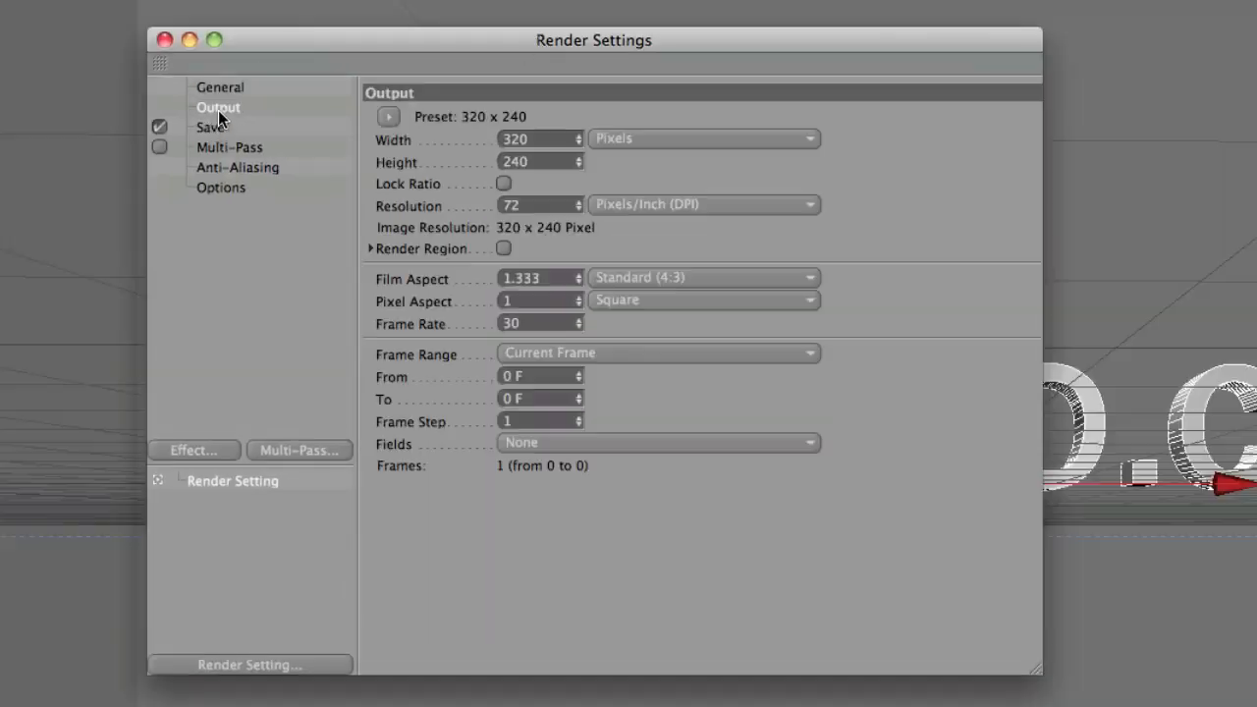
click(389, 116)
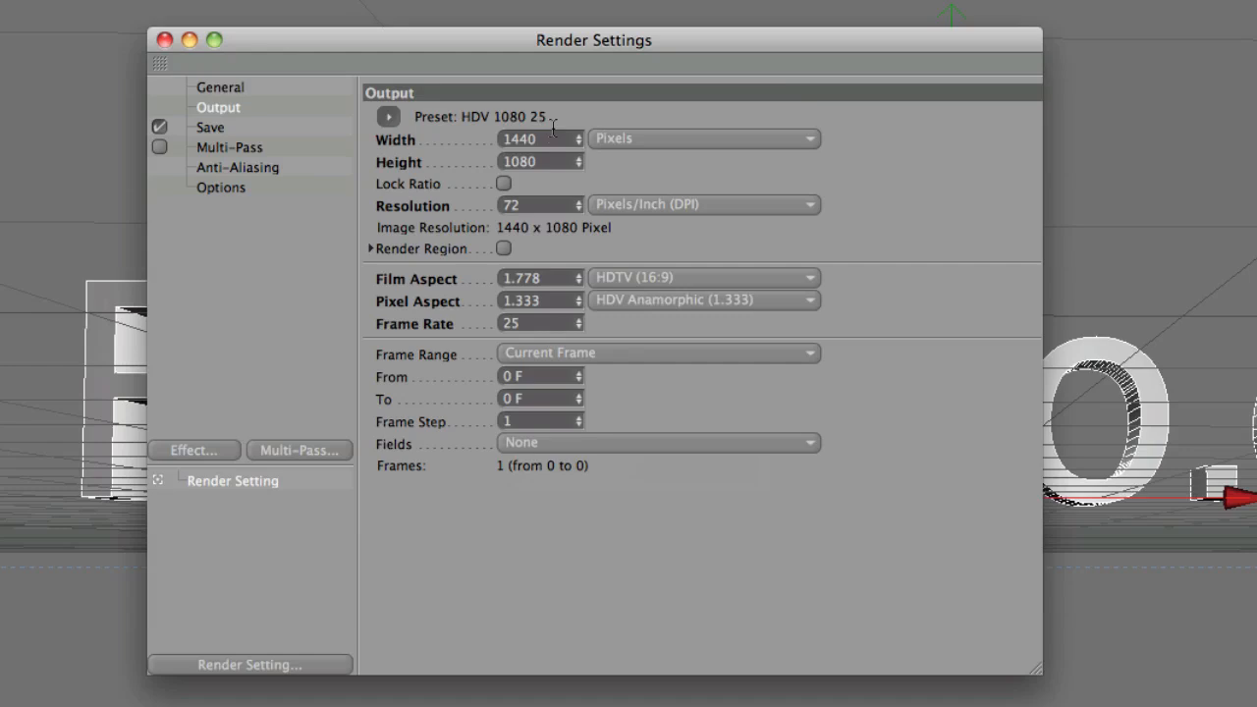
text(192)
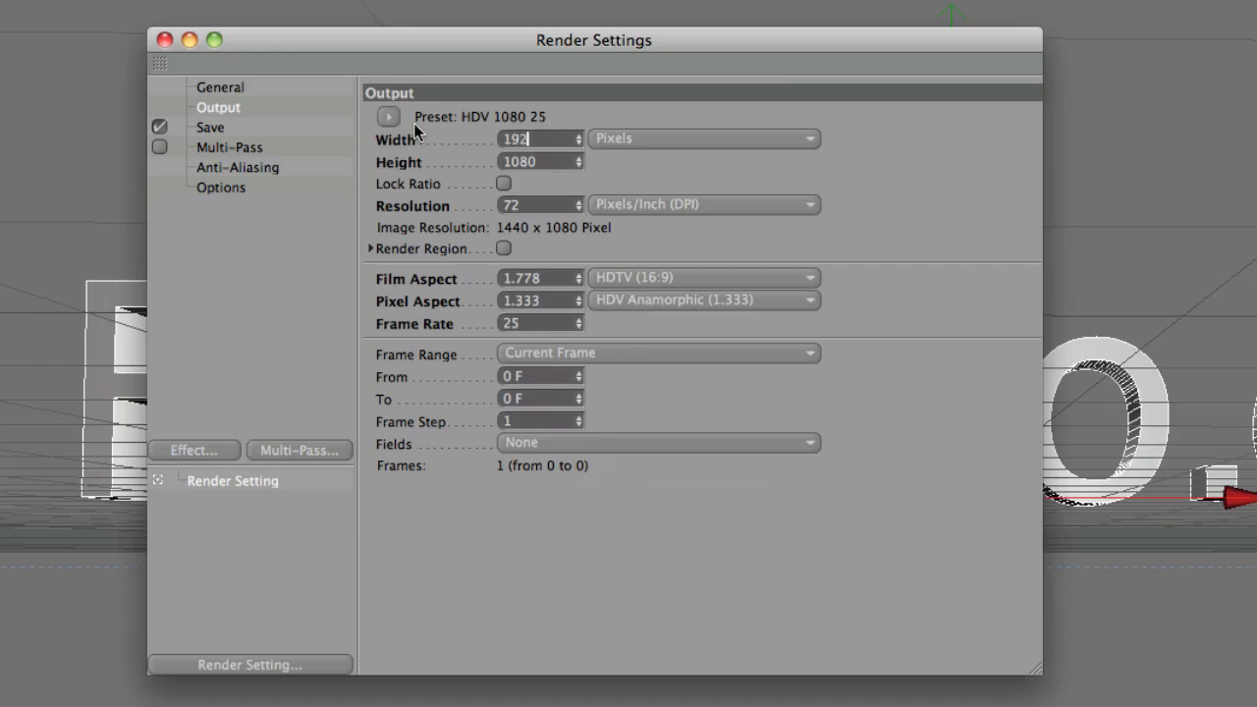
text(1920)
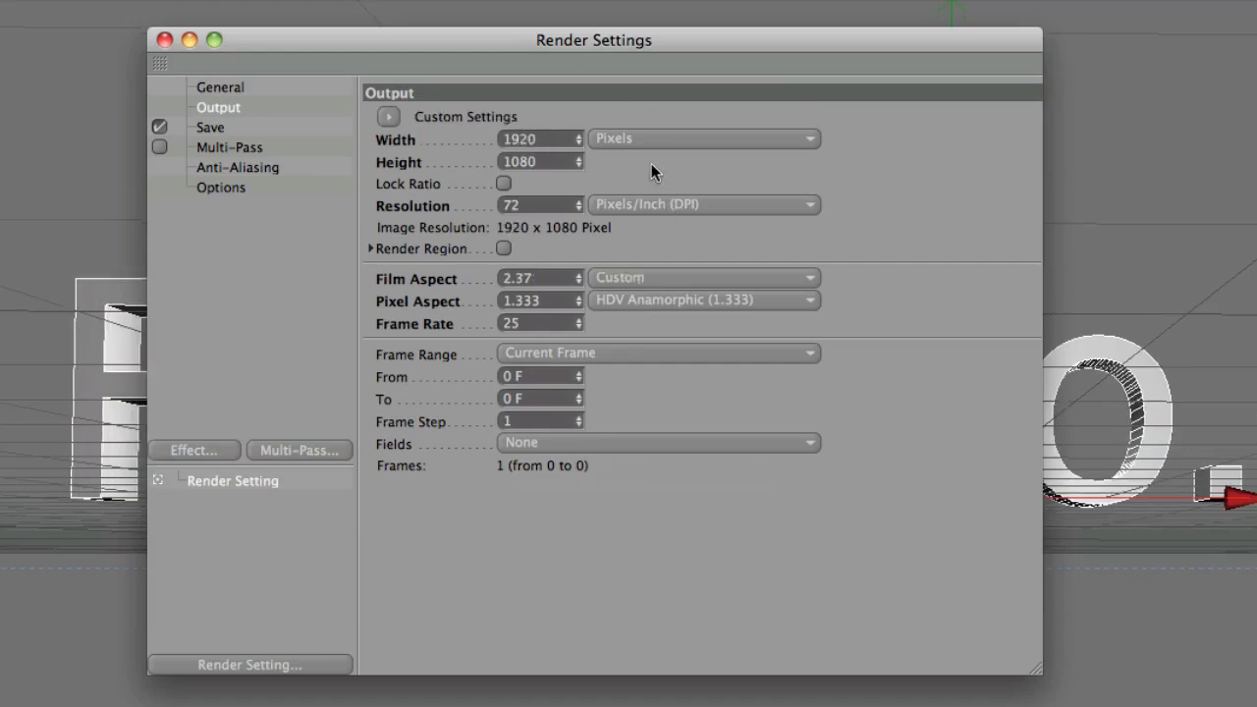
mouse_move(715, 371)
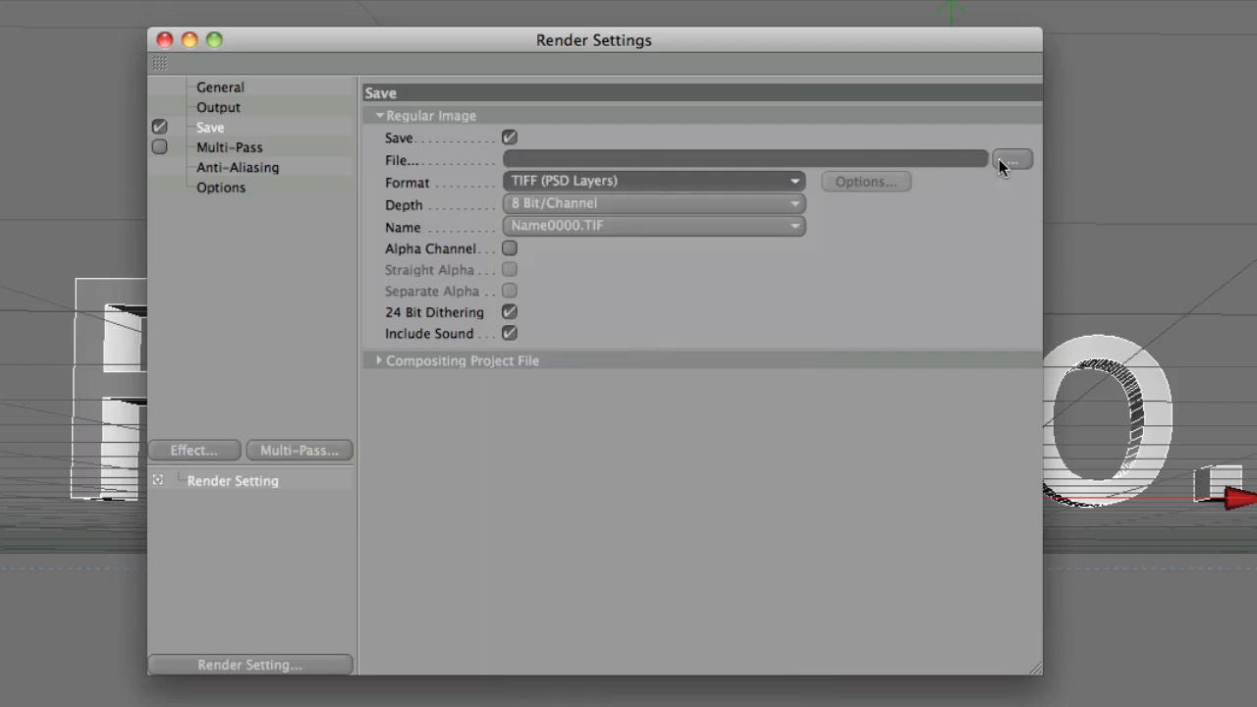
Step: Set the save path and file name in Still Assets as a TIFF (PSD Layers) with Alpha Channel enabled
click(1013, 159)
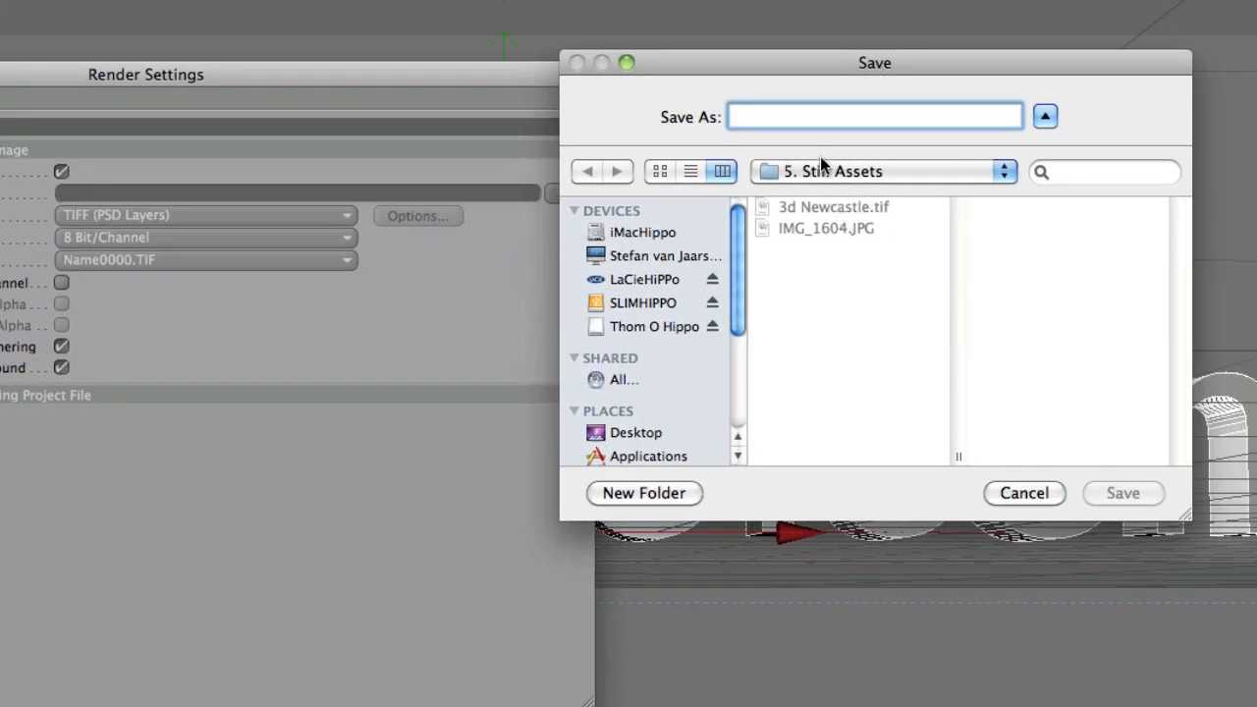
text(3d Newcastle)
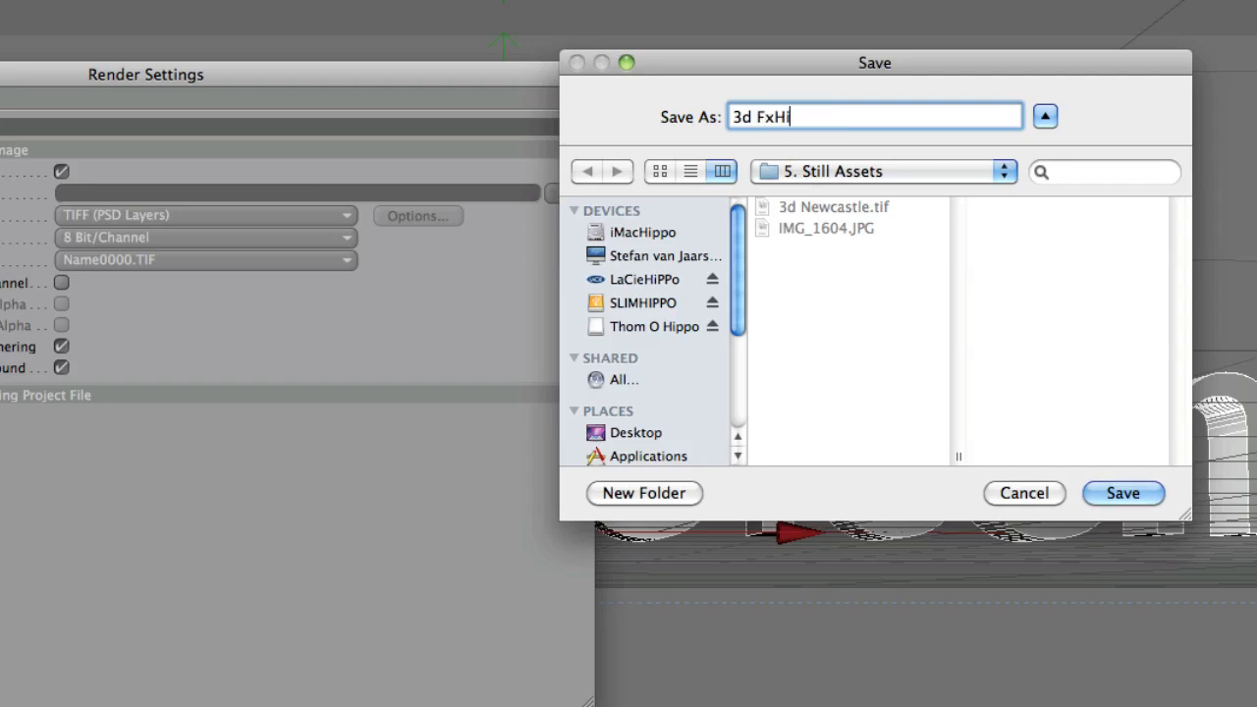
click(1123, 493)
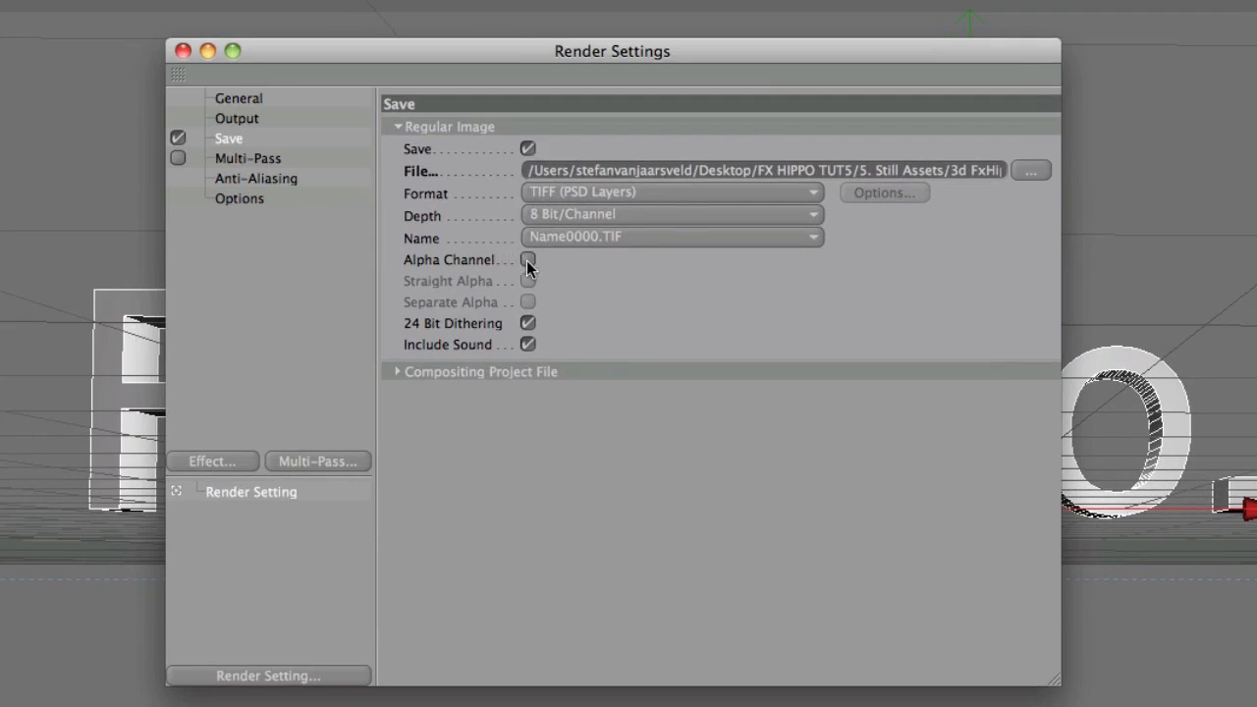
click(526, 259)
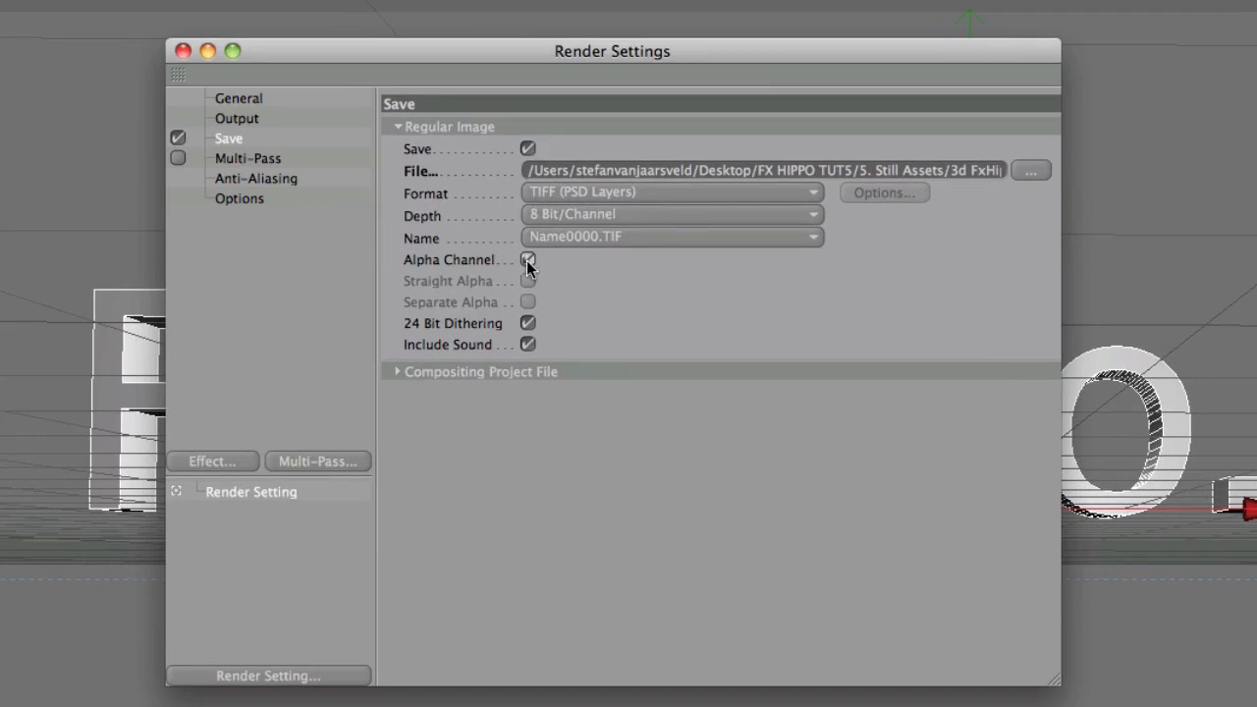
click(526, 259)
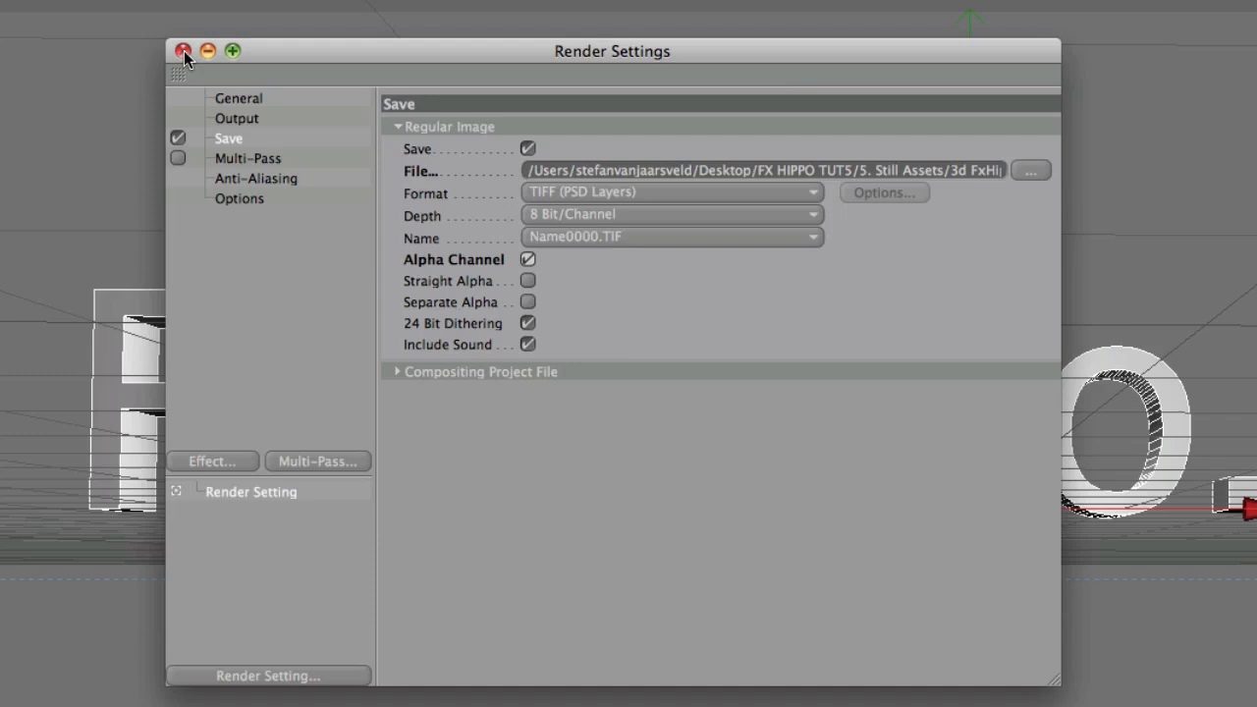
Step: Set the Frame Range to Current Frame and close the render settings
click(236, 118)
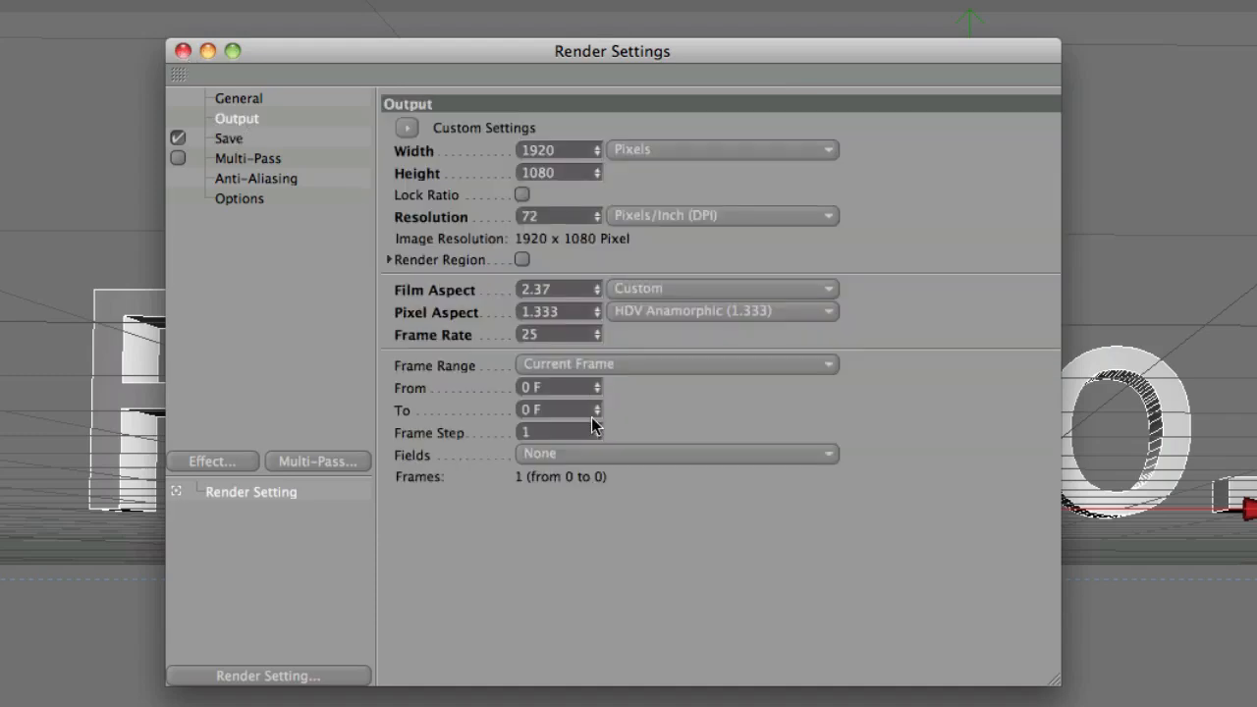
click(676, 363)
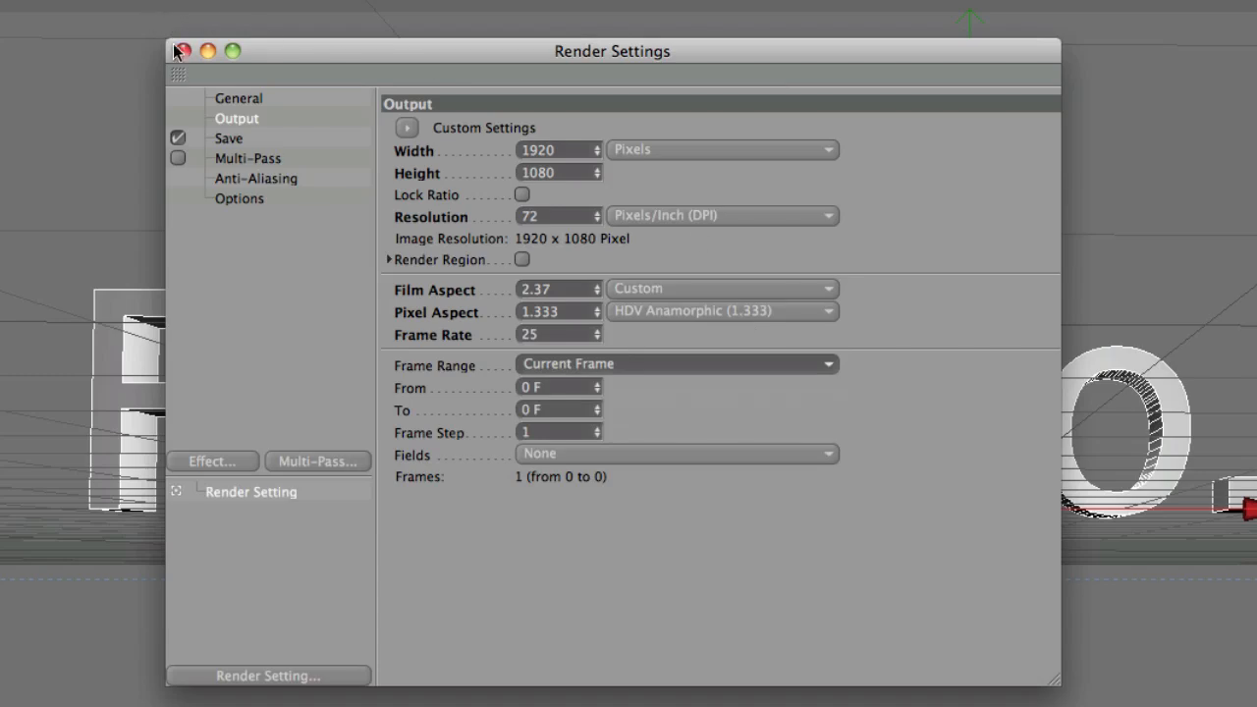
click(177, 52)
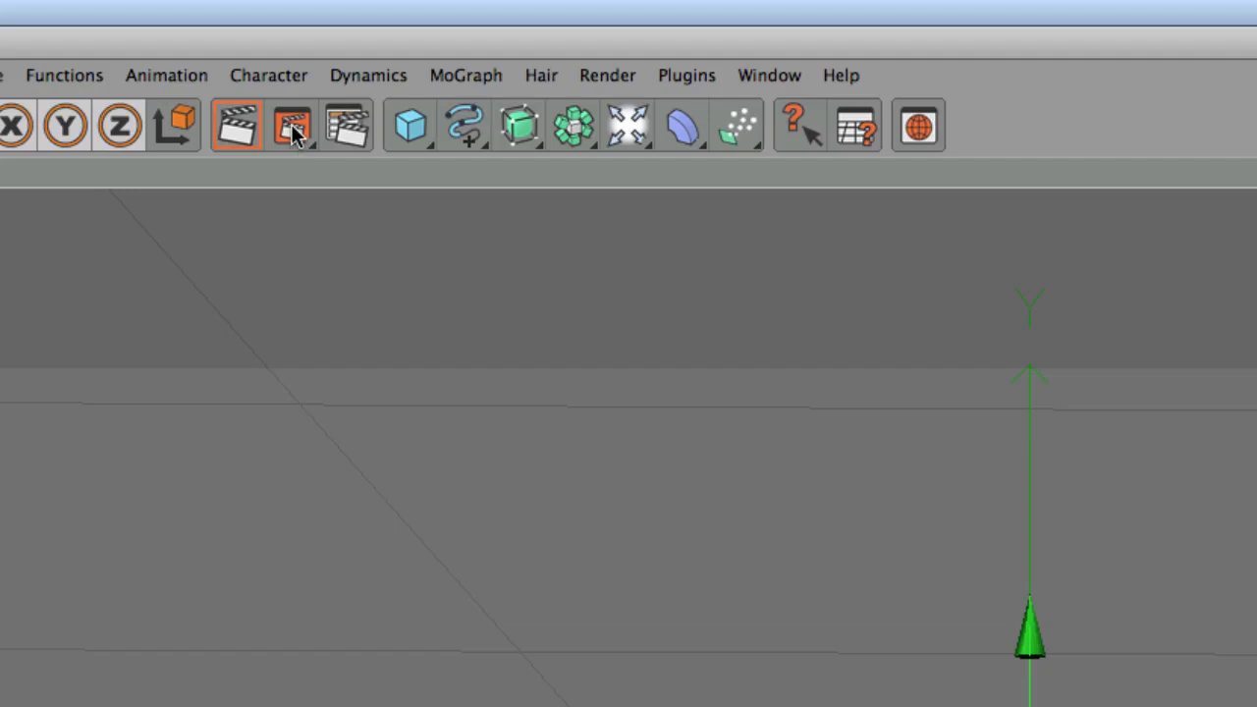
Step: Render the frame to Picture Viewer and browse Finder into FX HIPPO TUTS > 5. Still Assets
click(291, 125)
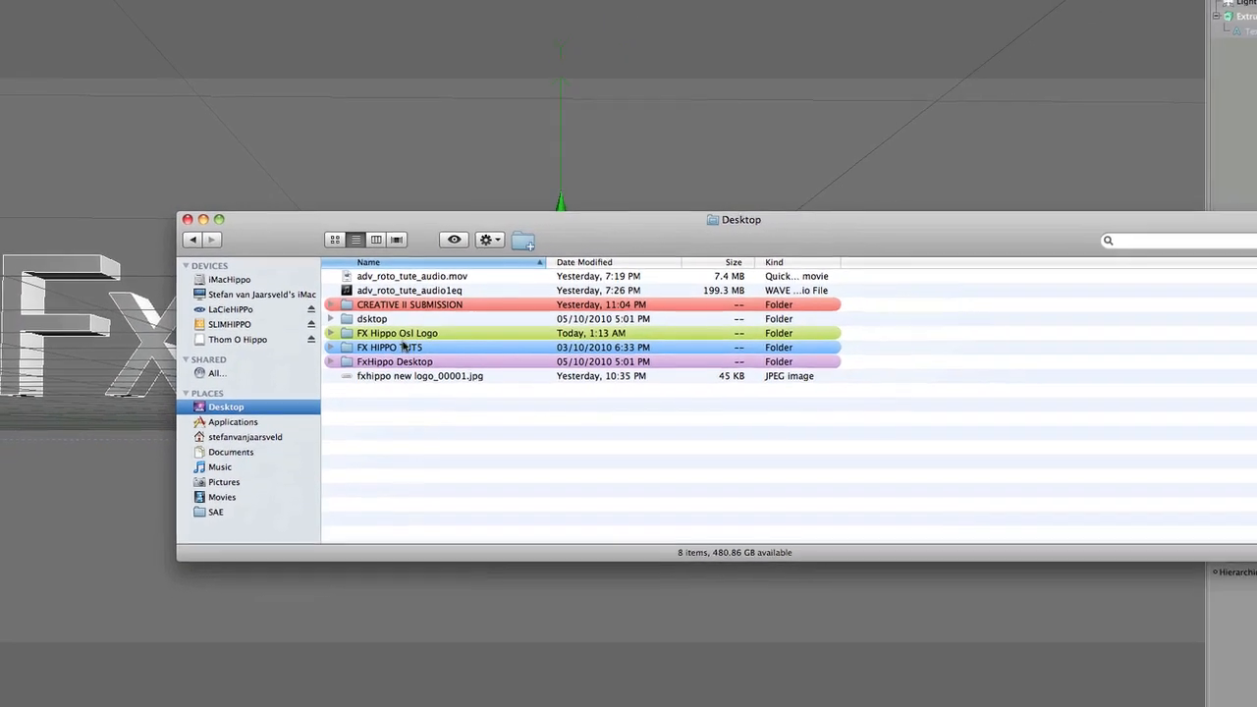
double_click(389, 346)
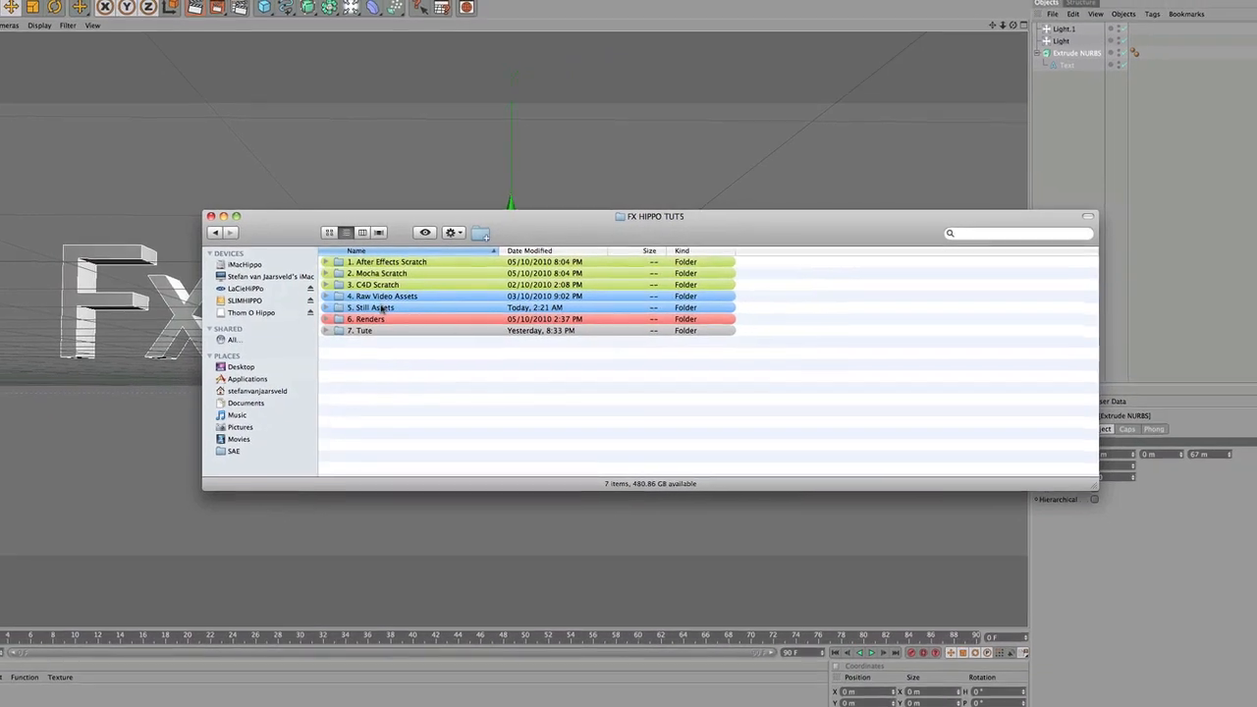
double_click(373, 306)
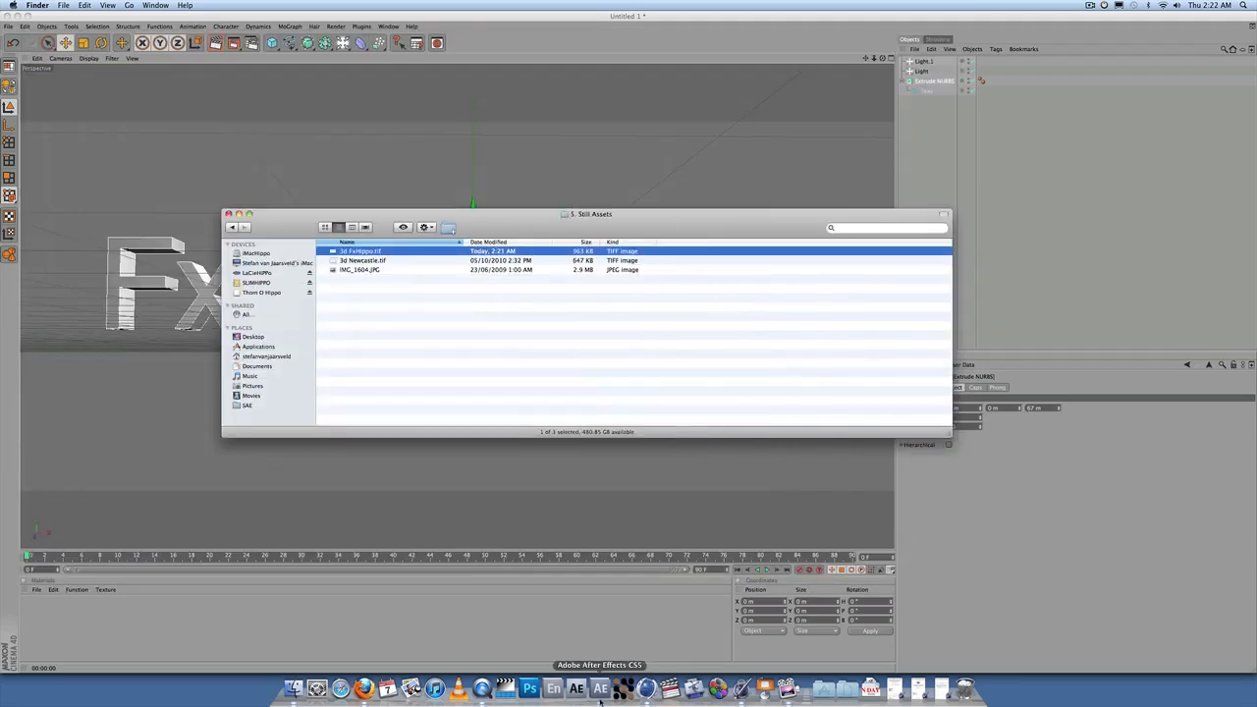
Step: Import 3d FxHippo.tif with Straight - Unmatted alpha and place it in the lighthouse composition scaled to about 27%
click(577, 687)
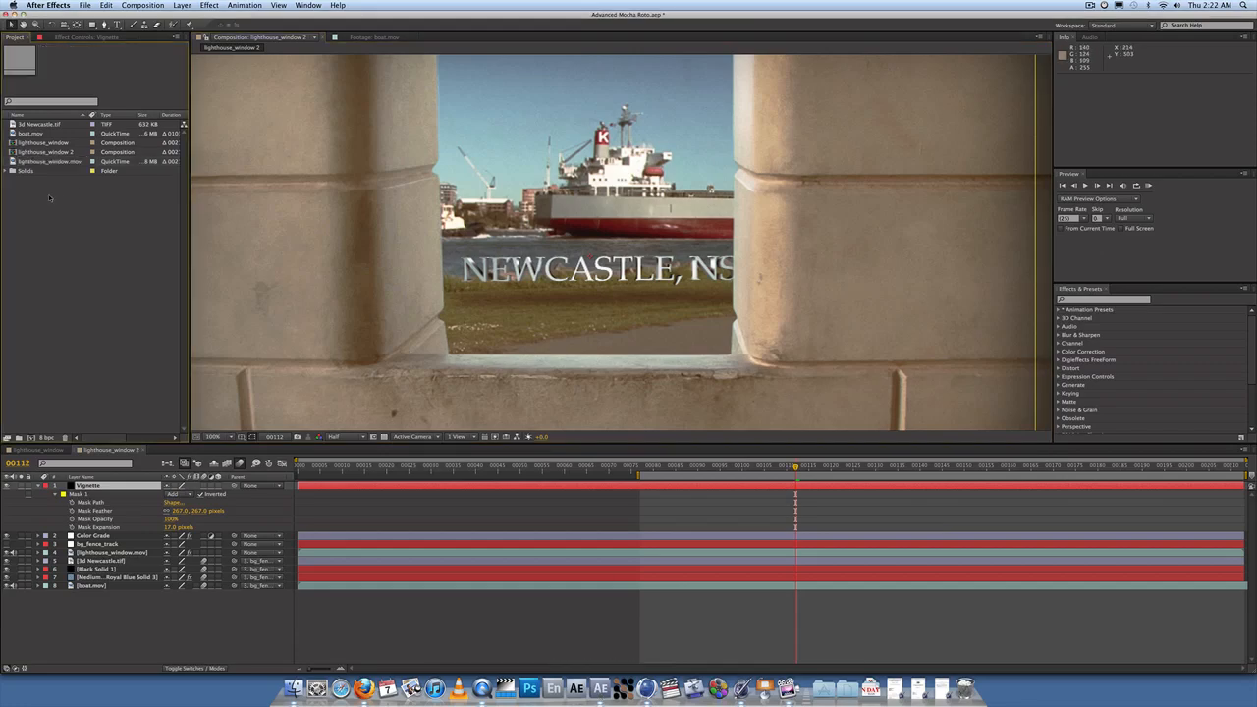
right_click(49, 196)
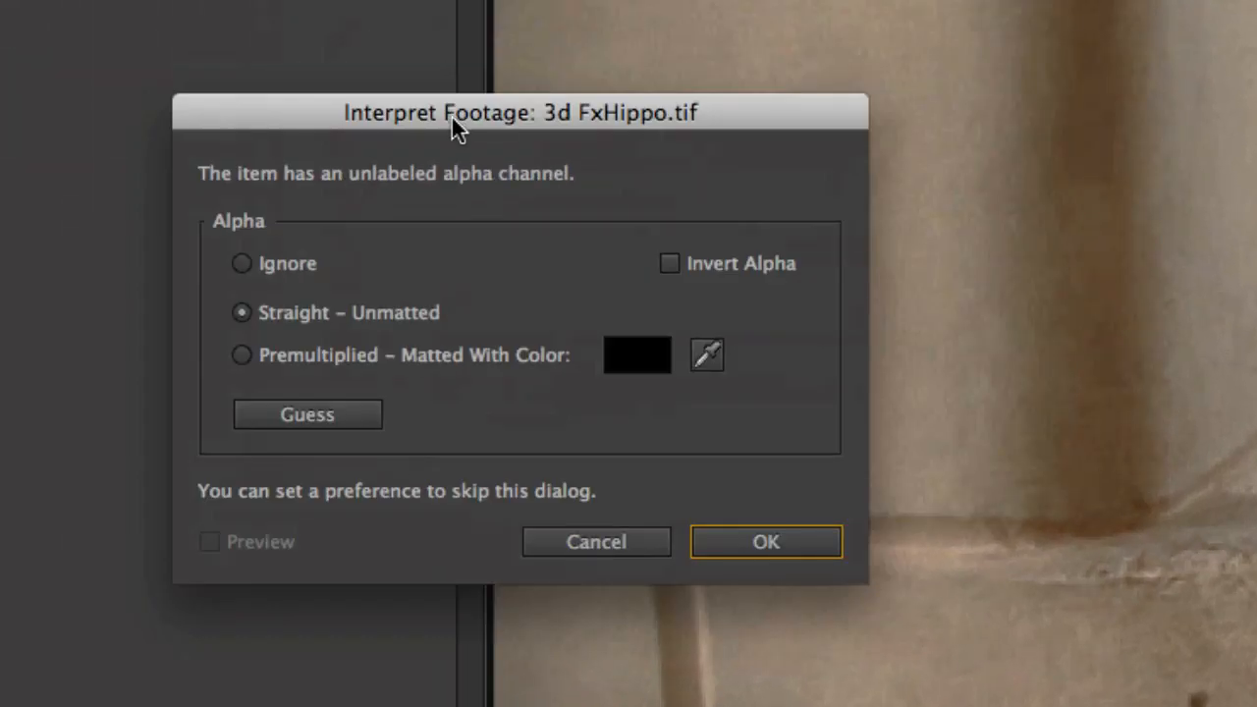
mouse_move(391, 322)
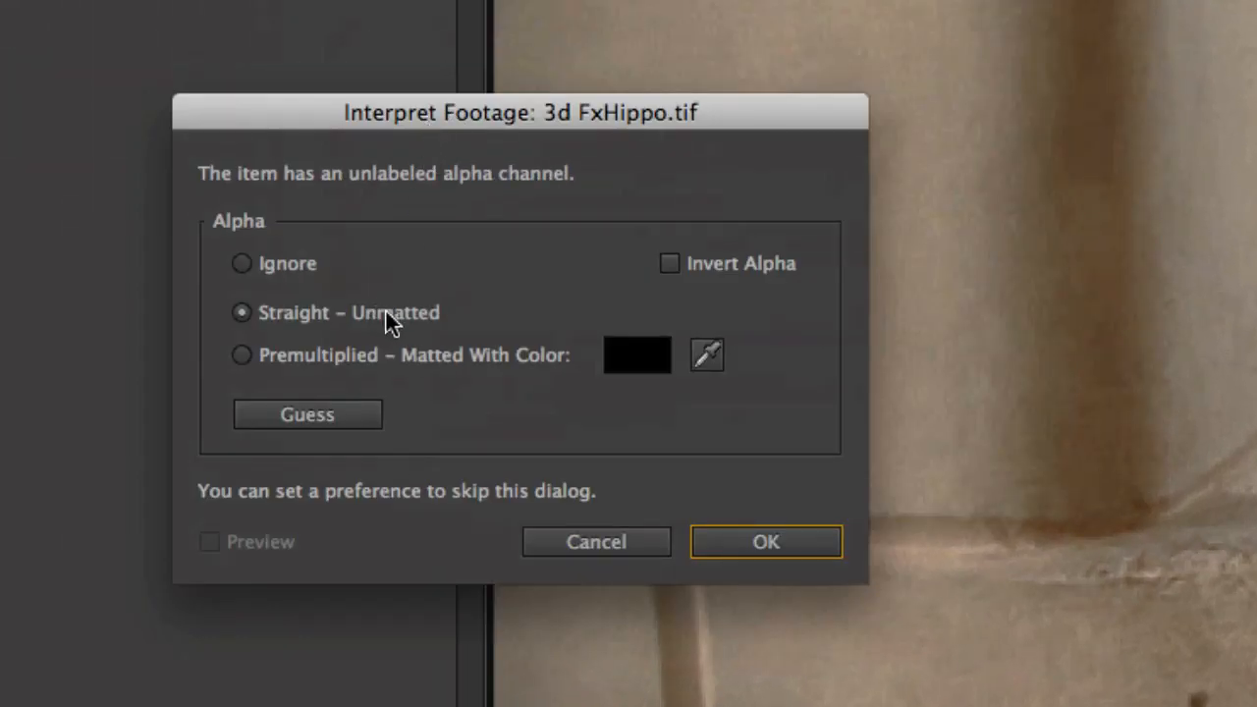
mouse_move(744, 507)
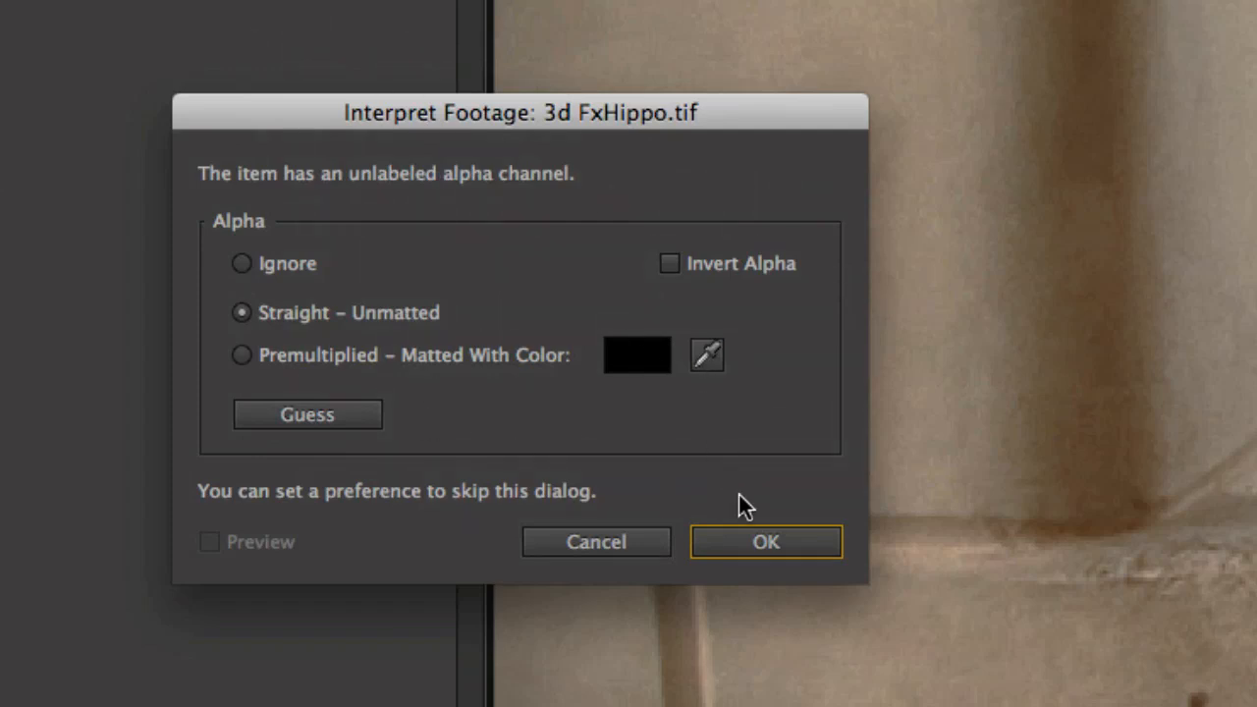
click(766, 542)
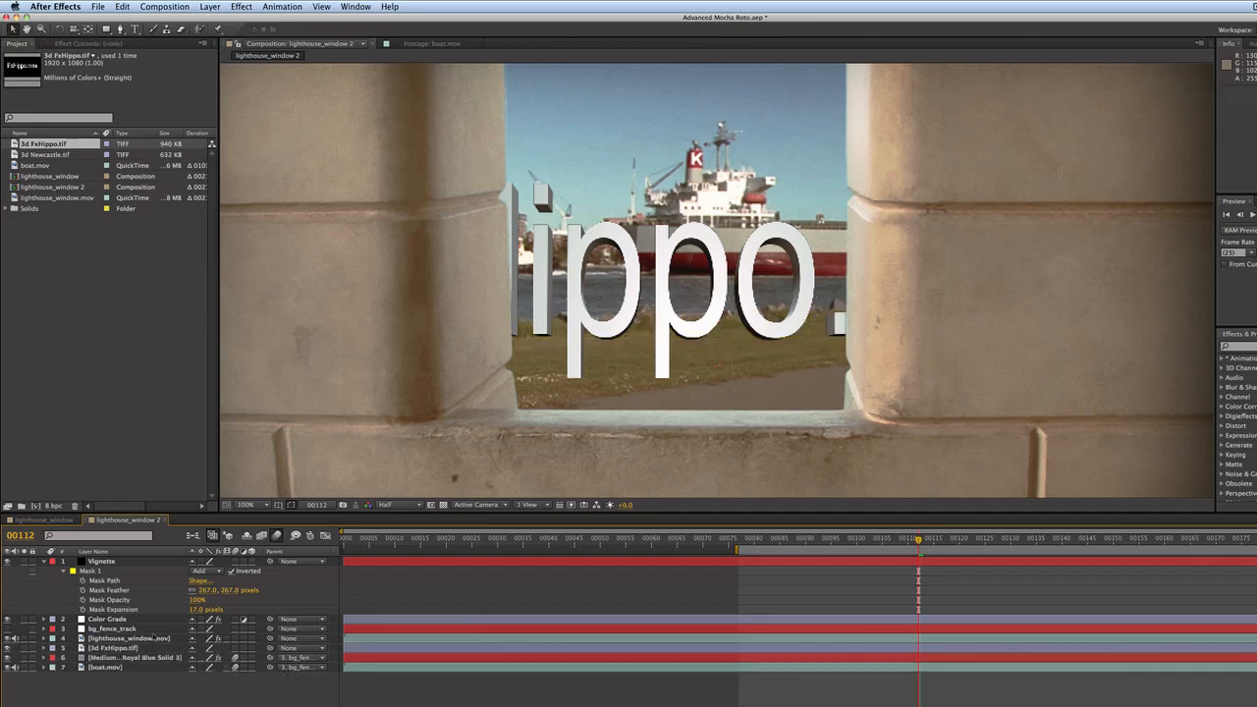
click(114, 648)
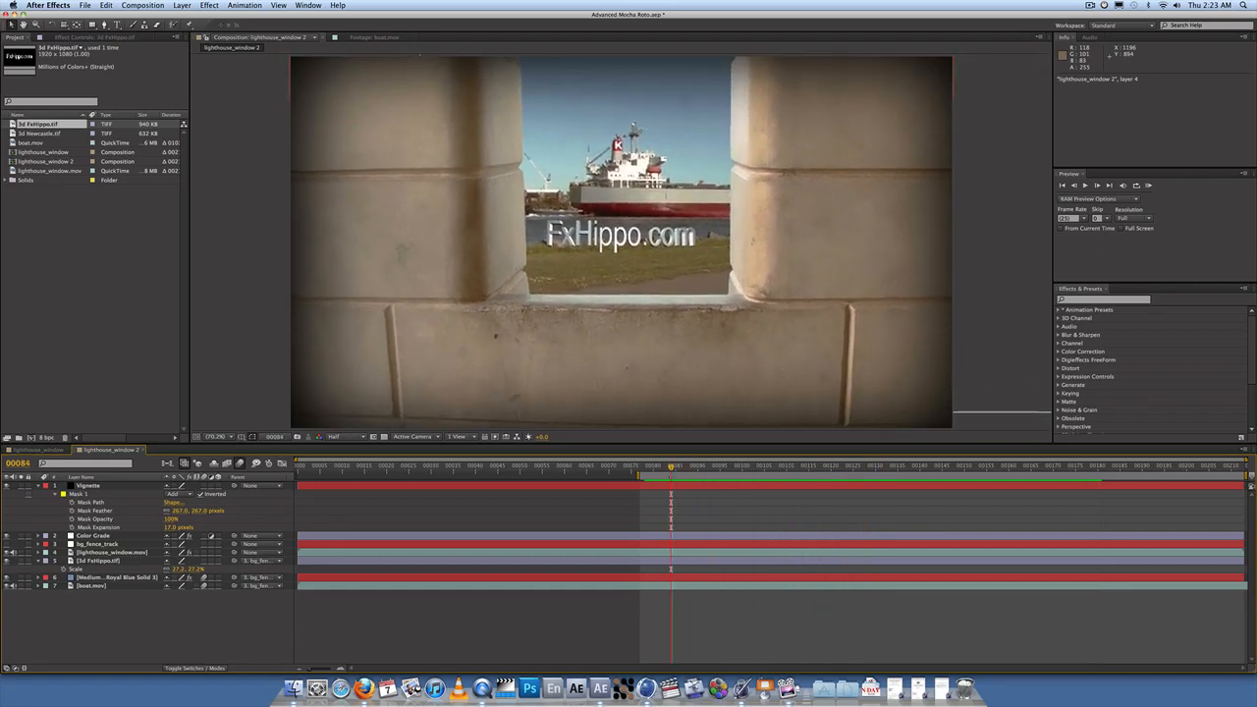
Step: Create a black comp-sized solid named 3dtext_shadow, mask it into a 60% feathered shadow and hide the mask outline
click(212, 436)
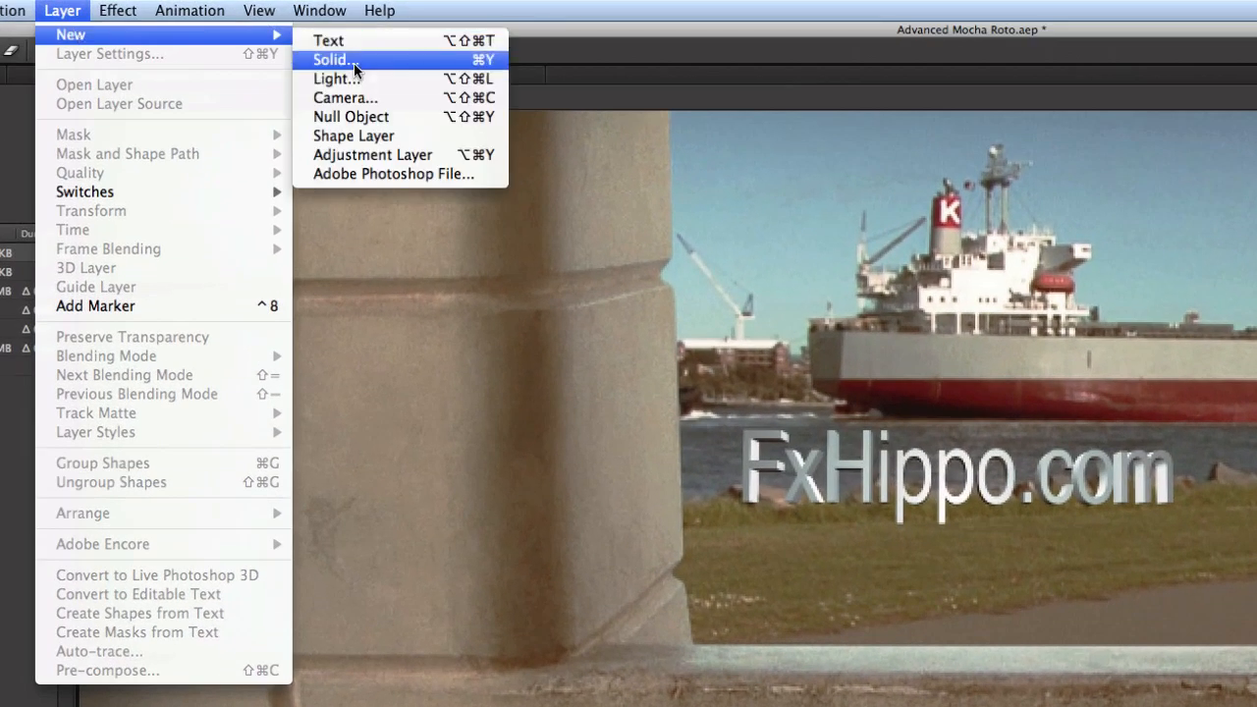
click(330, 59)
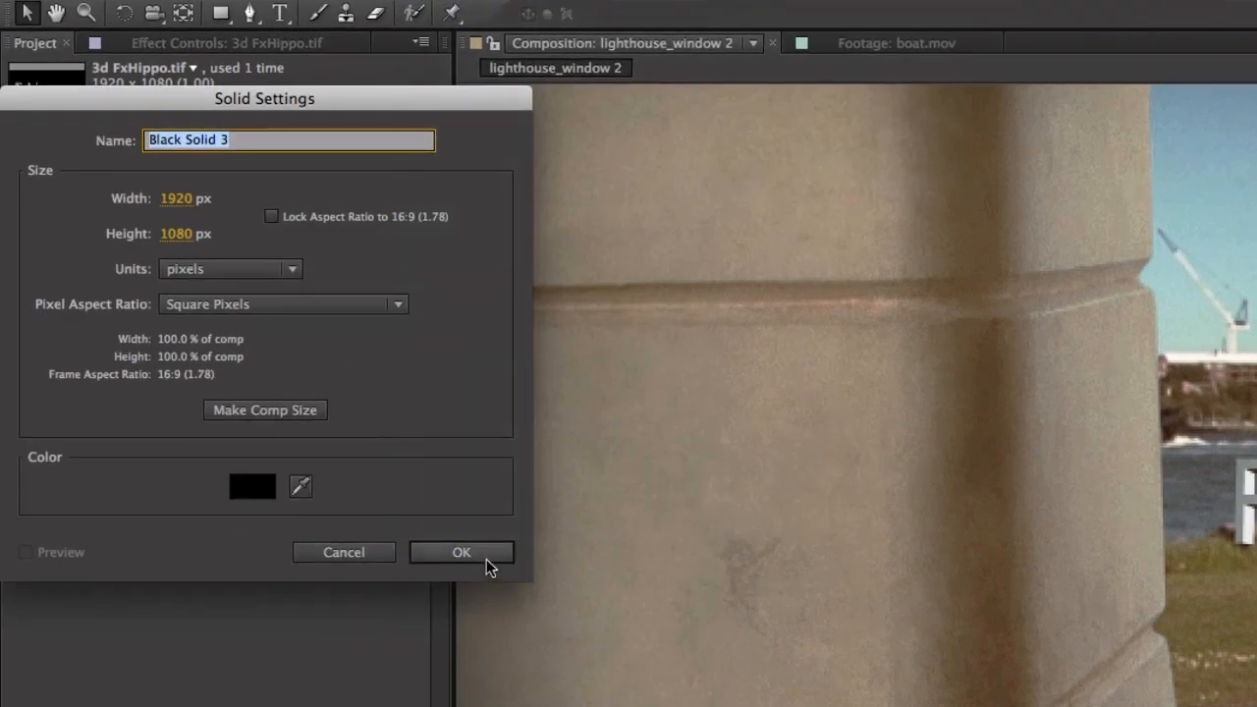
click(459, 552)
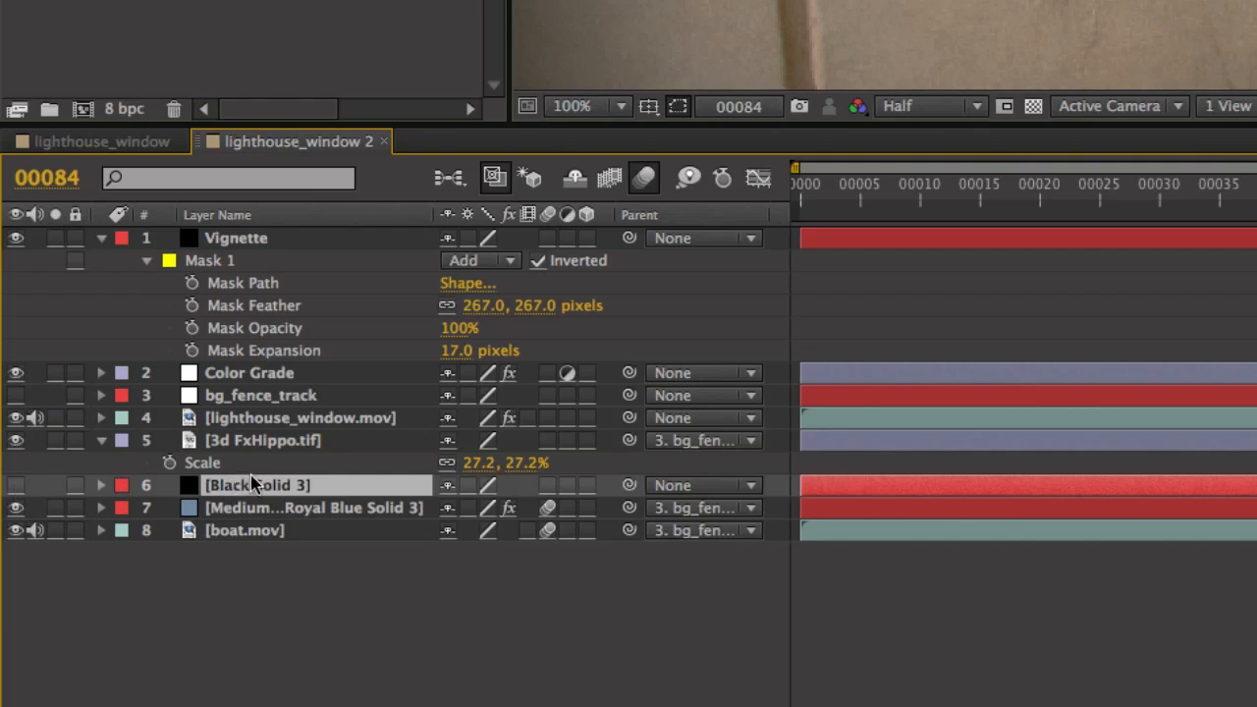
text(sdtext_sha)
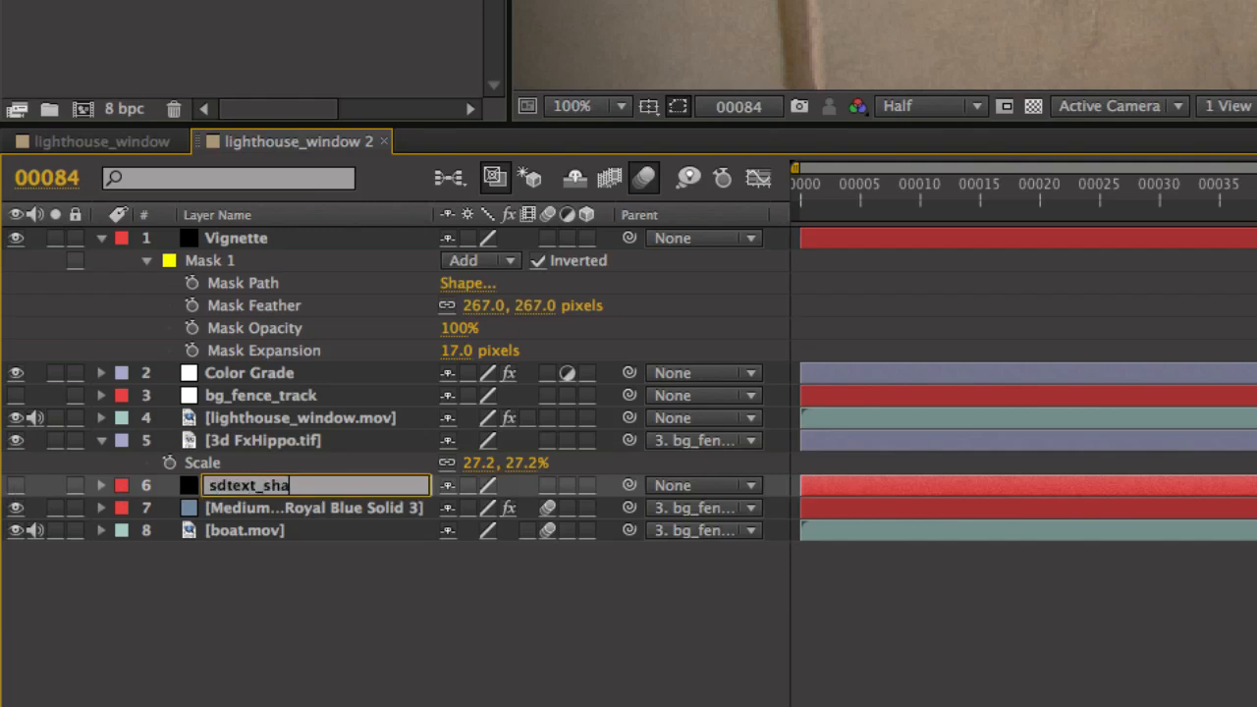
text(dow)
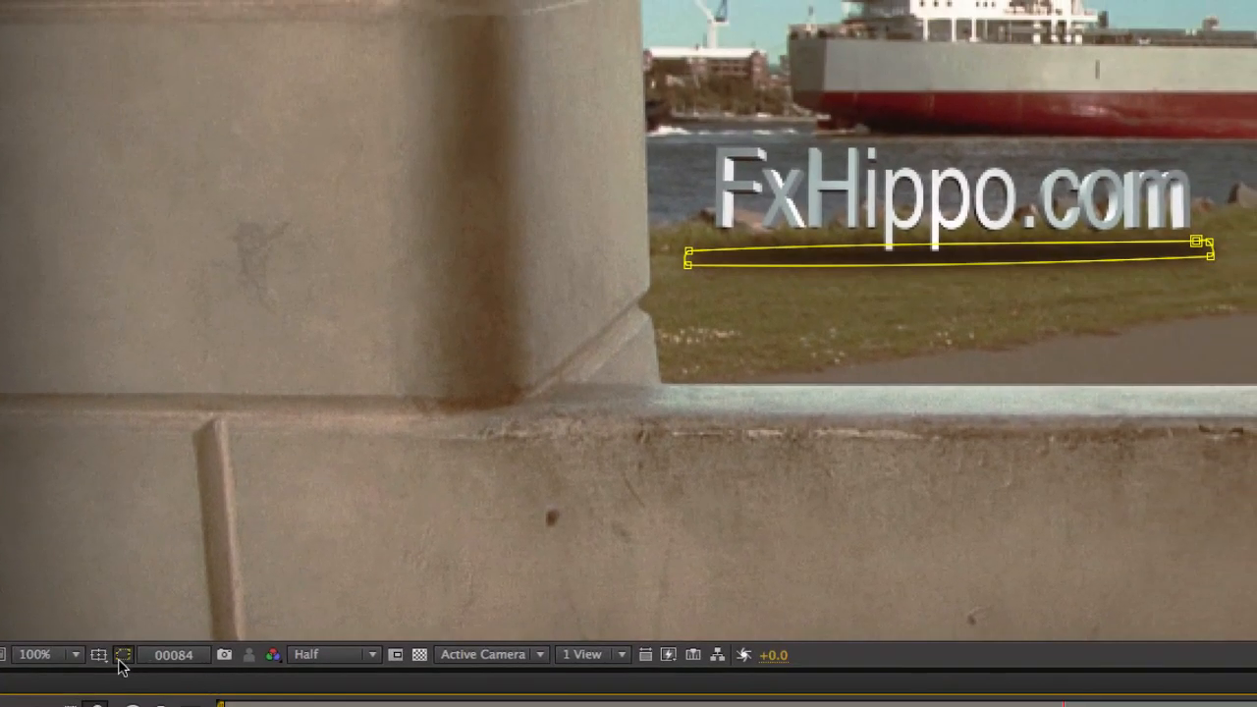
mouse_move(122, 655)
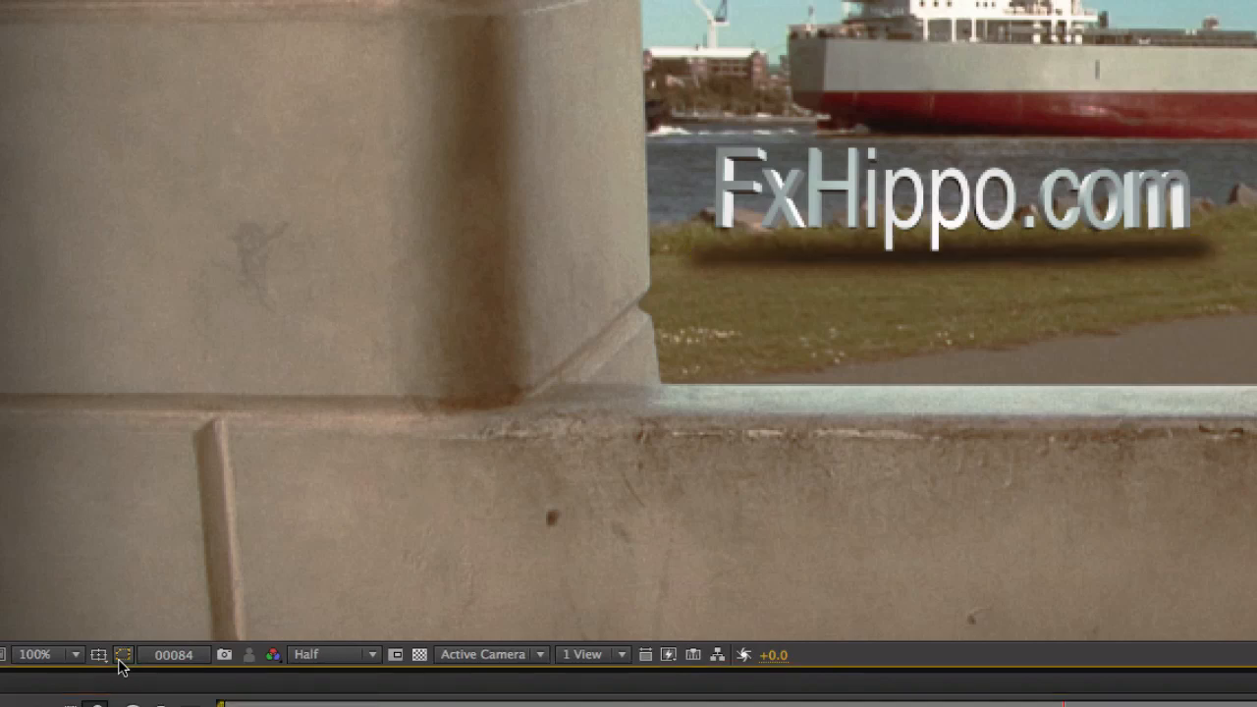
click(122, 655)
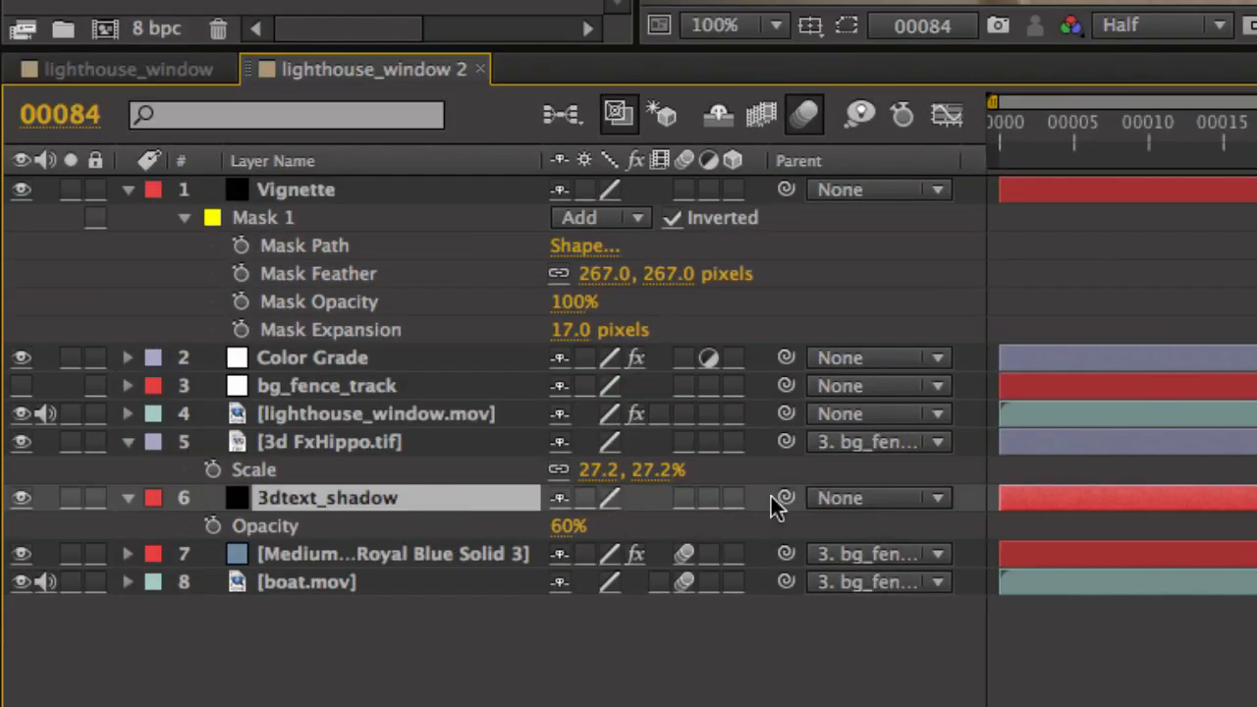
Step: Parent 3dtext_shadow to bg_fence_track and scrub back through the shot to check the tracking
drag(785, 499, 403, 385)
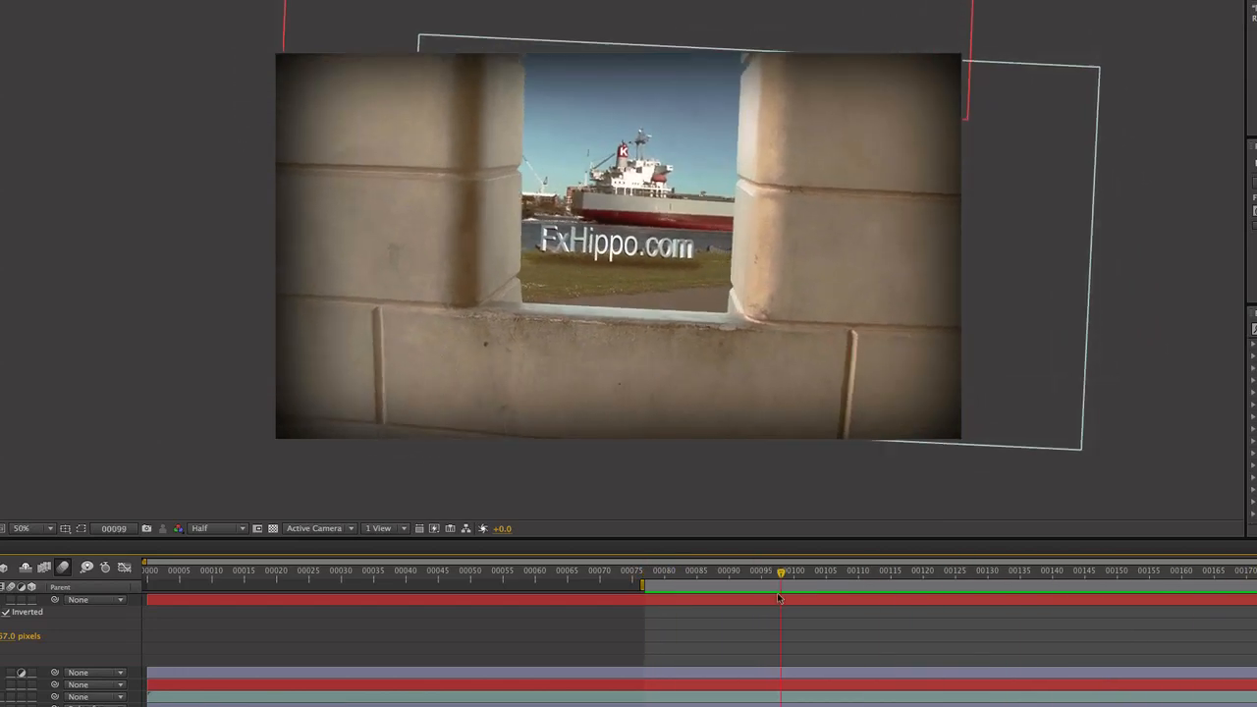
drag(782, 569, 644, 570)
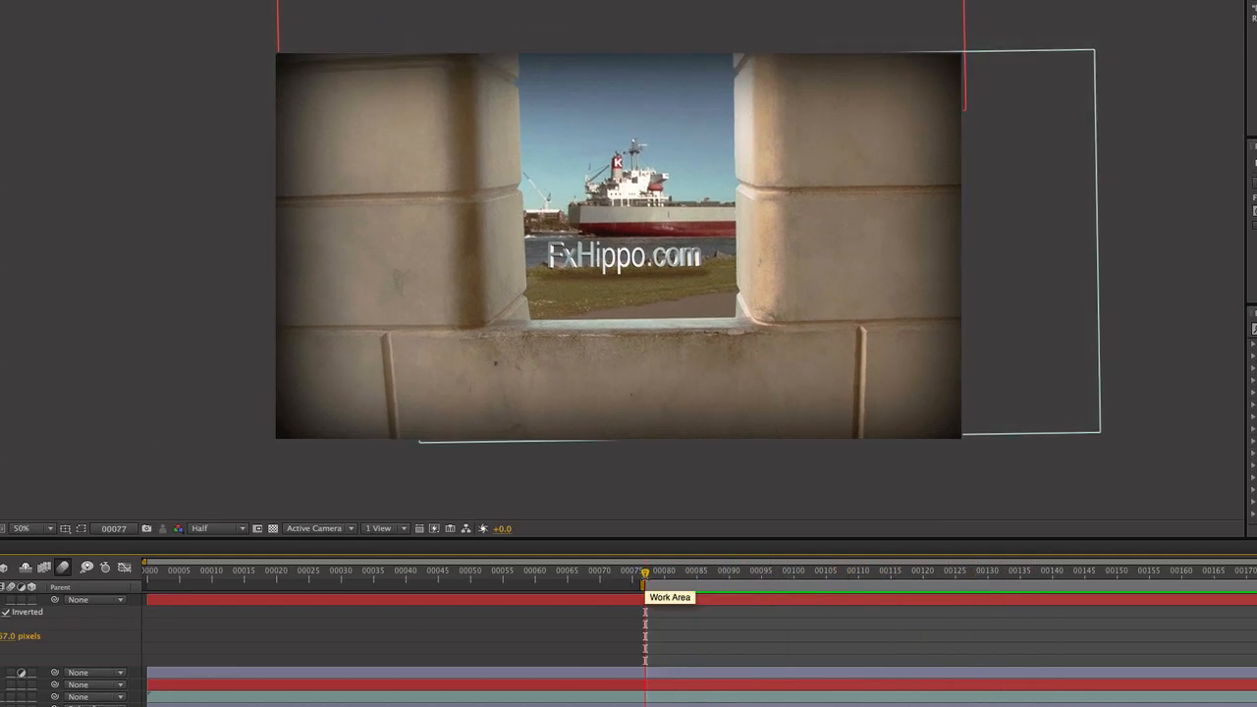